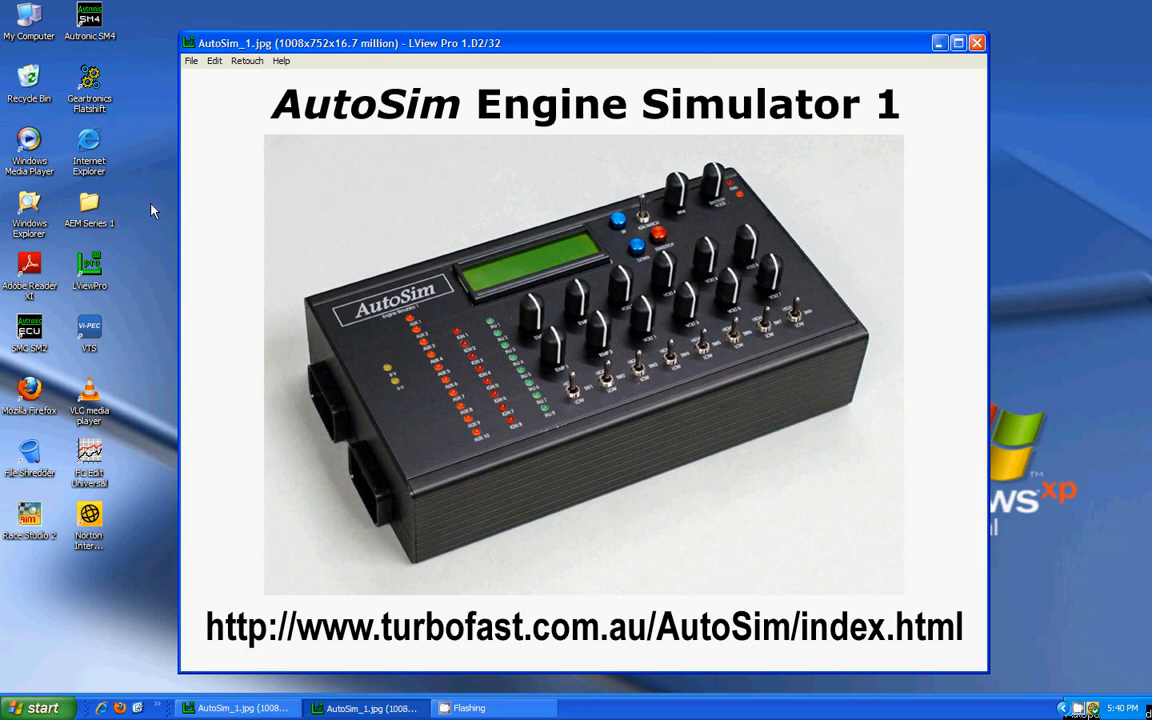
pyautogui.moveTo(105, 100)
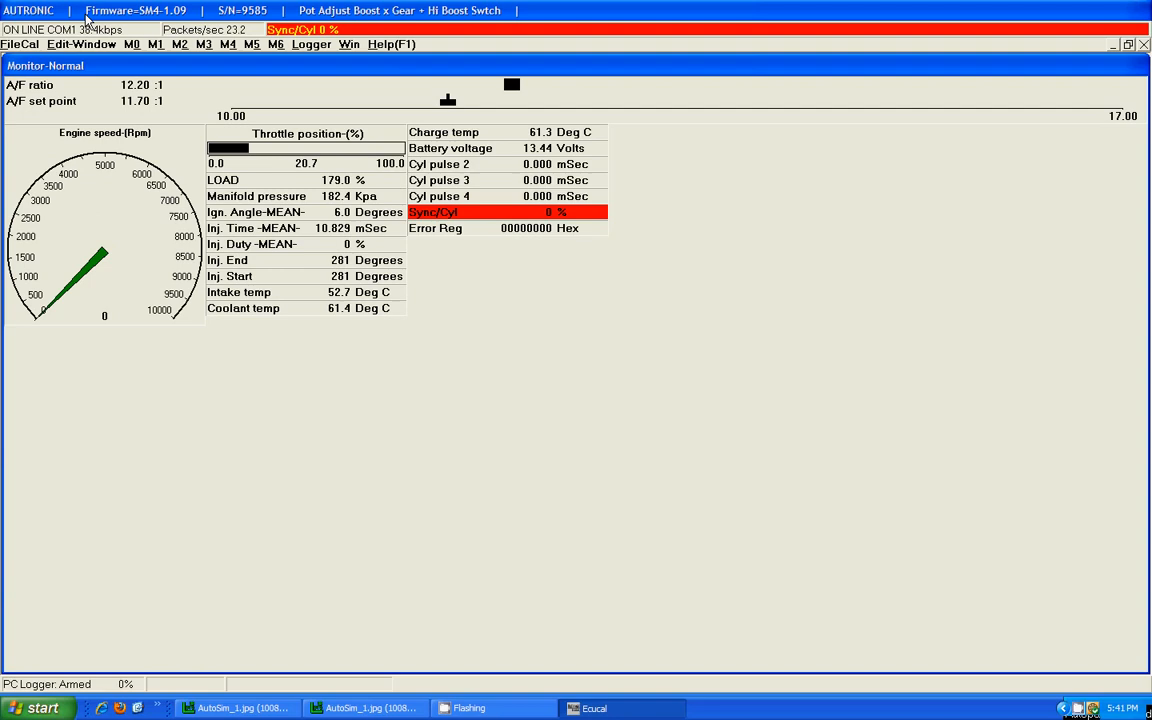
# Open M1 > I/P Analogs > USER Channel 1, read the offset help, and list destination options.
pyautogui.click(81, 44)
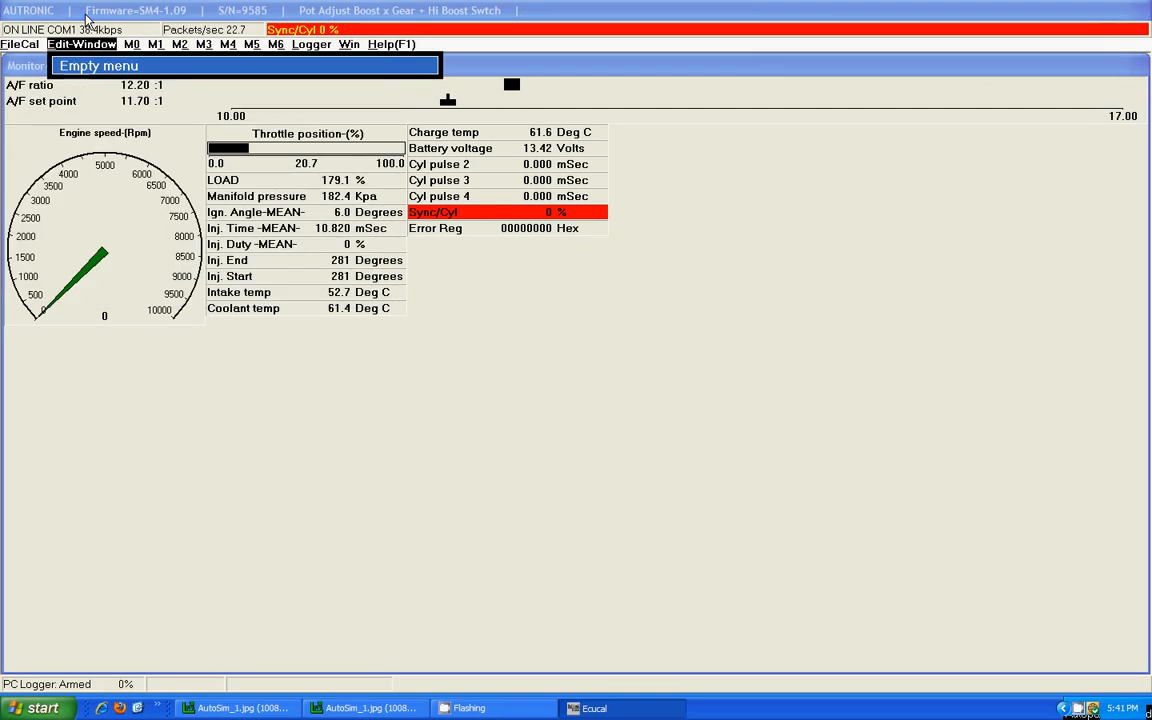
pyautogui.click(154, 44)
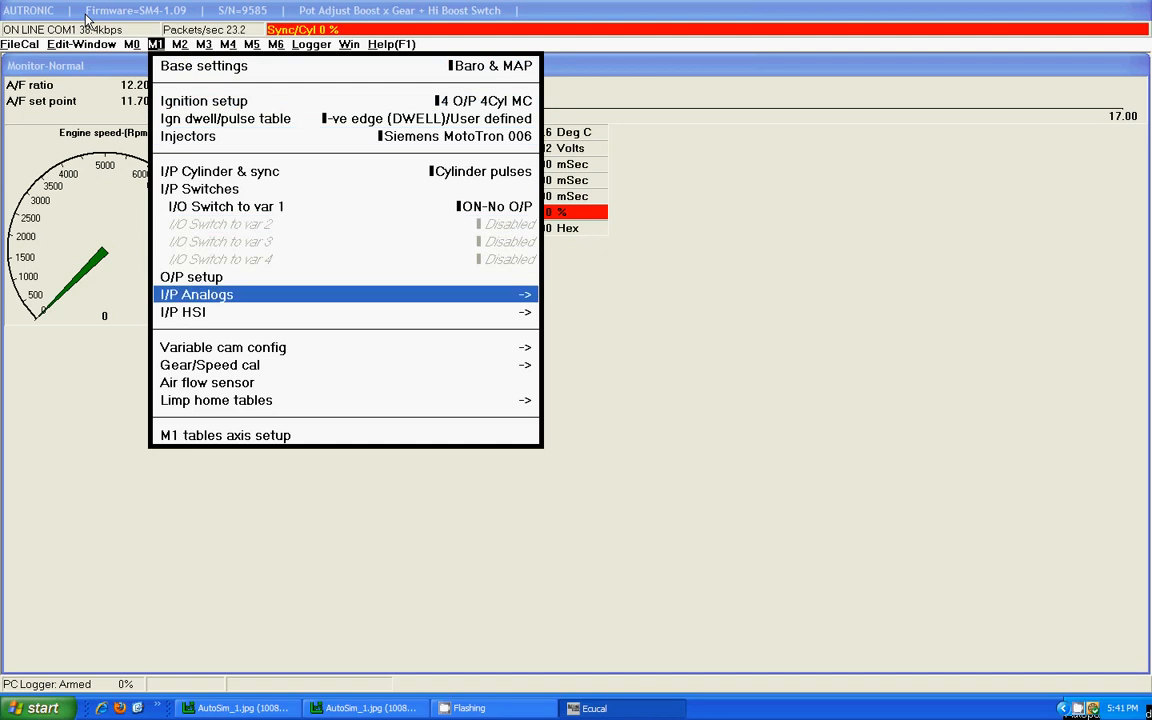
pyautogui.click(196, 294)
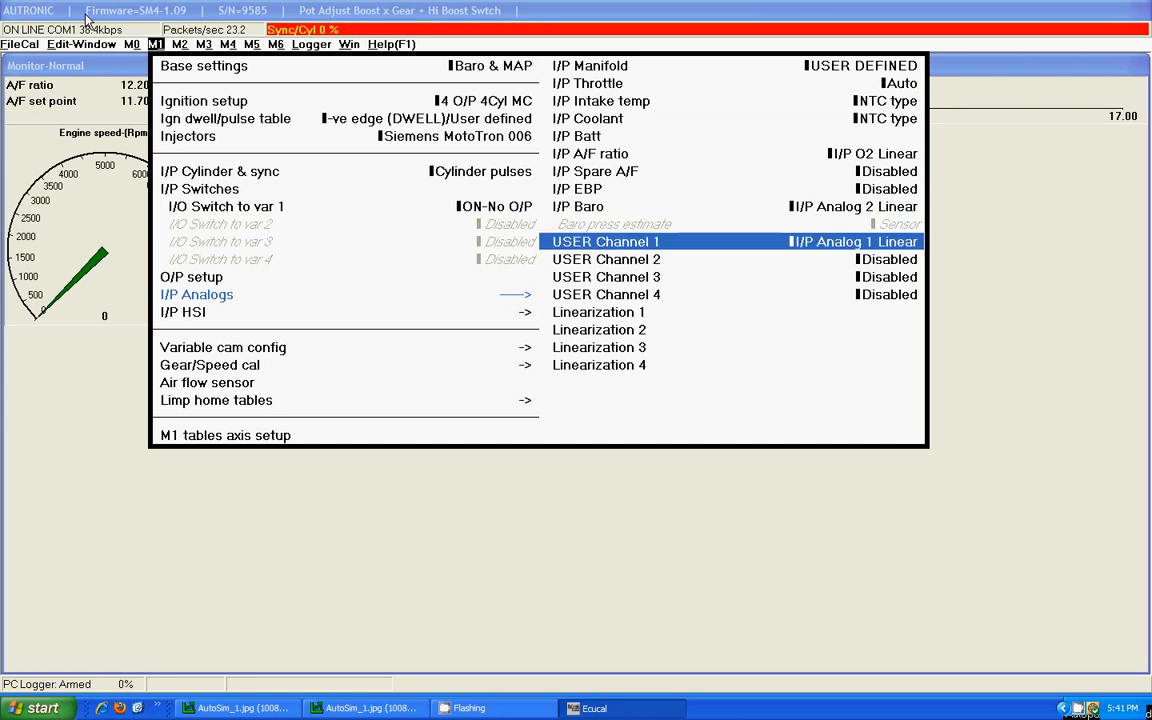
pyautogui.doubleClick(605, 241)
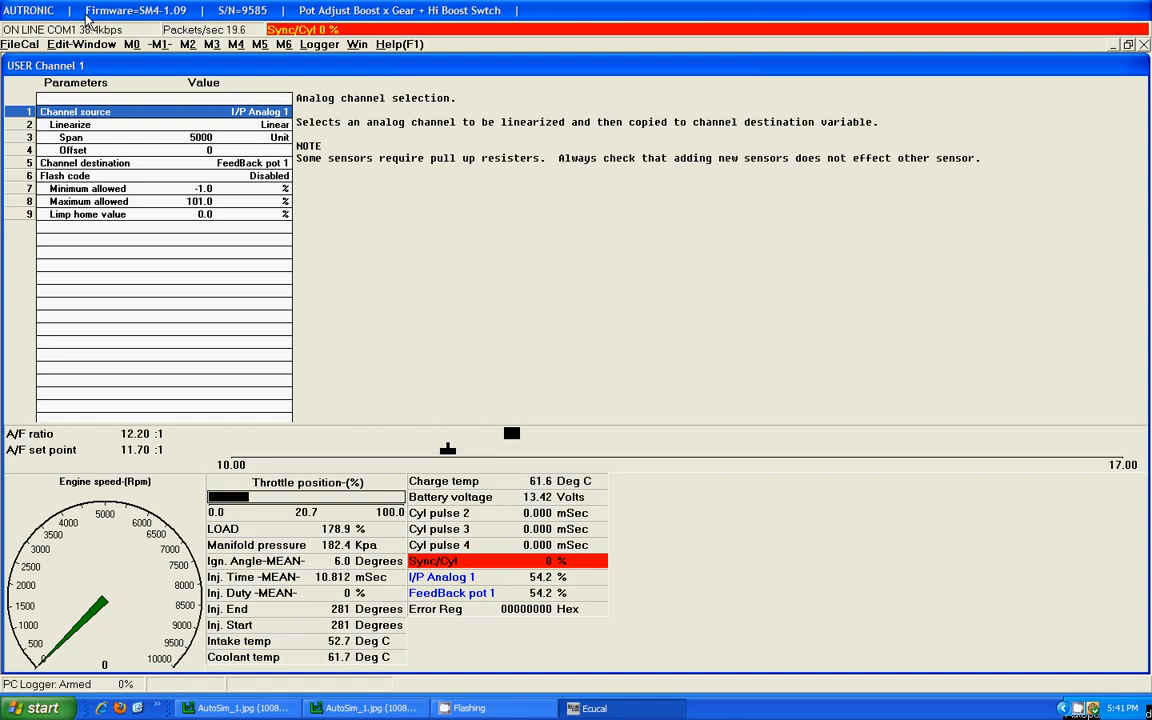
pyautogui.click(73, 150)
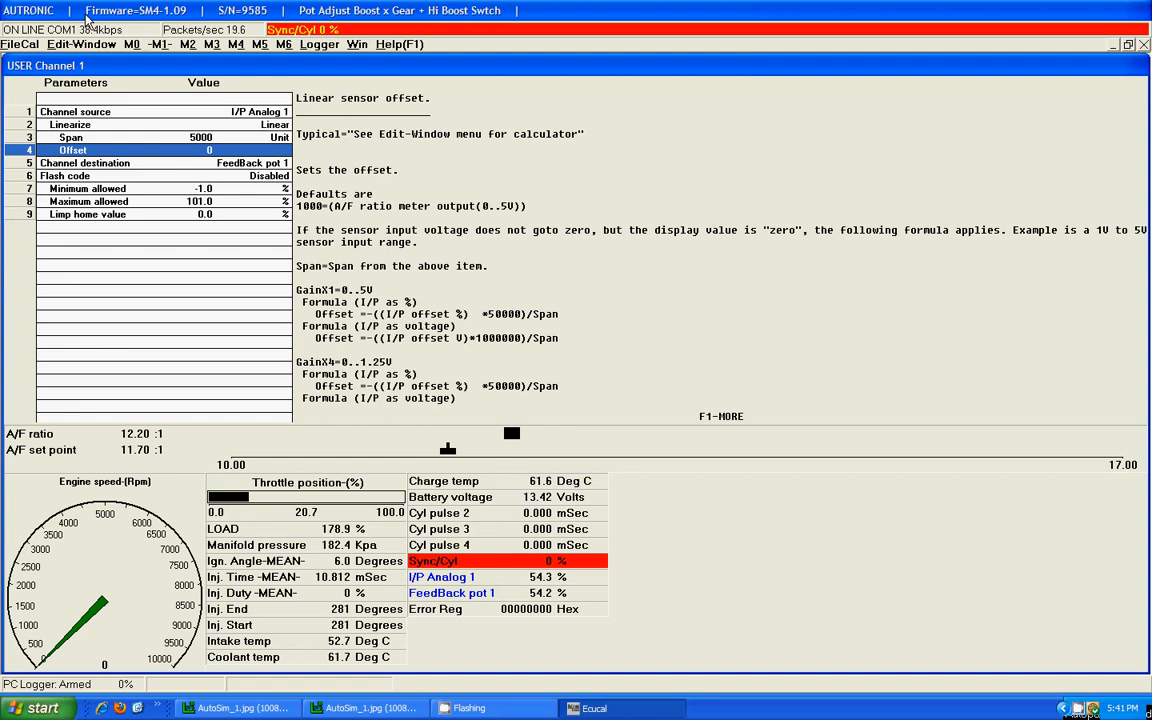
pyautogui.click(85, 162)
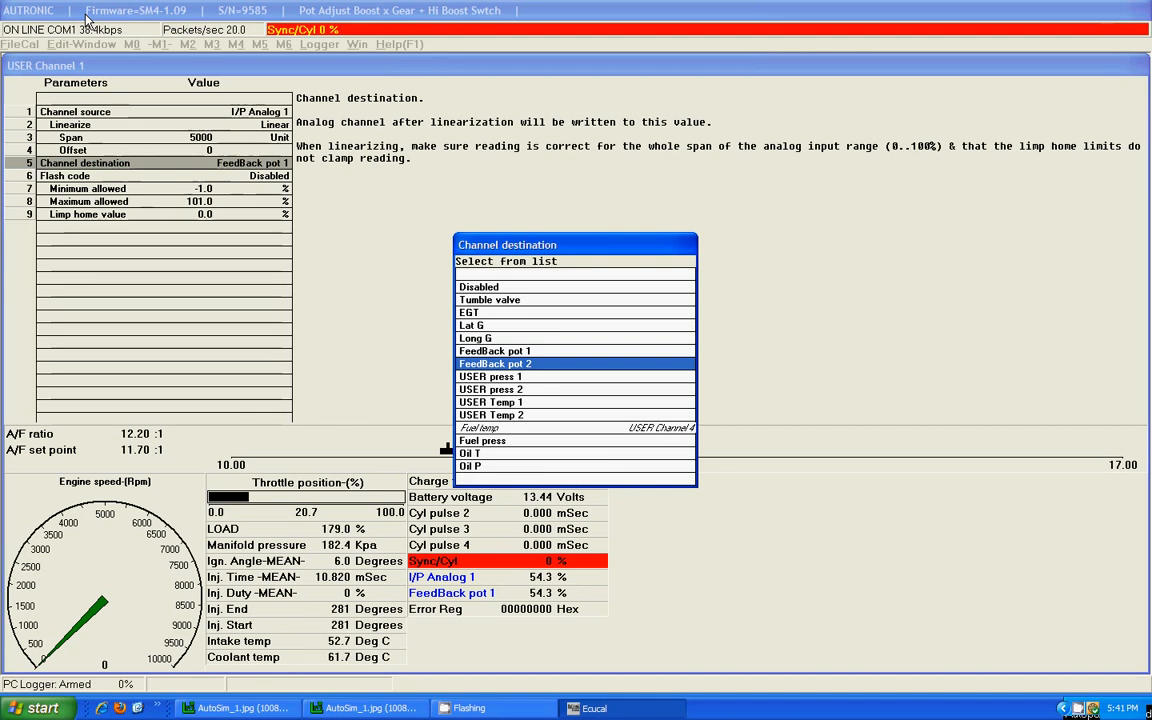
# Route USER Channel 1 to Oil P, then try Max voltage 4.500 in the calculator and cancel.
pyautogui.click(470, 465)
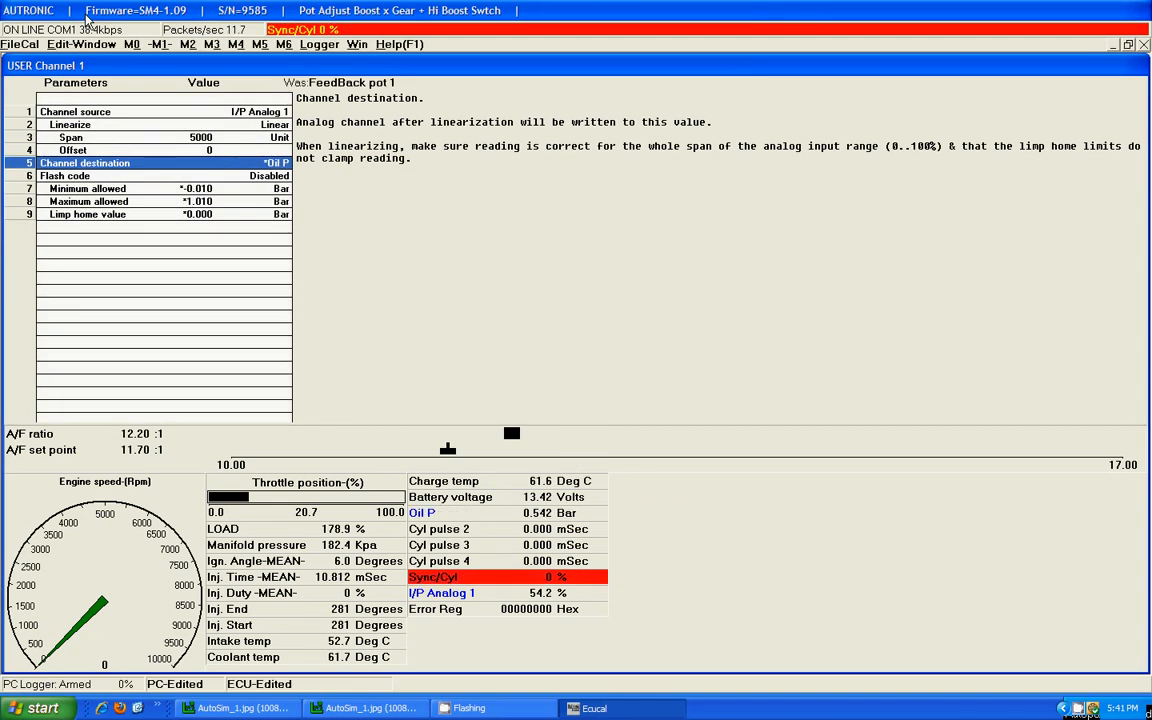
pyautogui.click(131, 44)
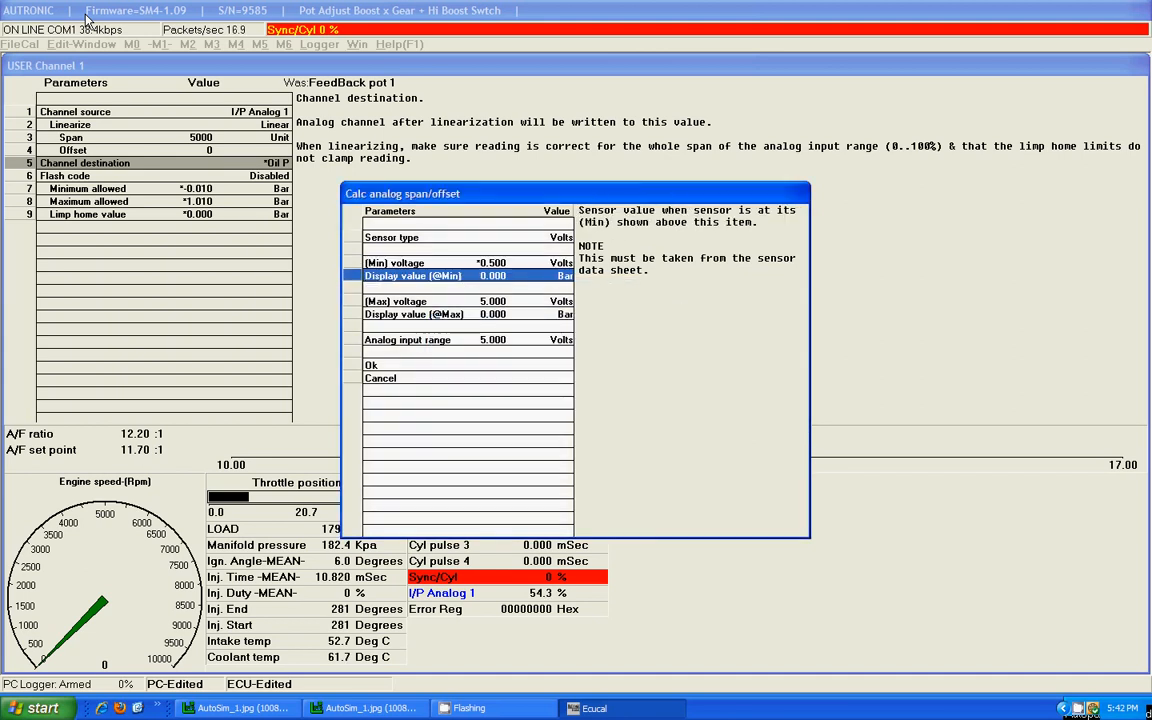
pyautogui.click(395, 301)
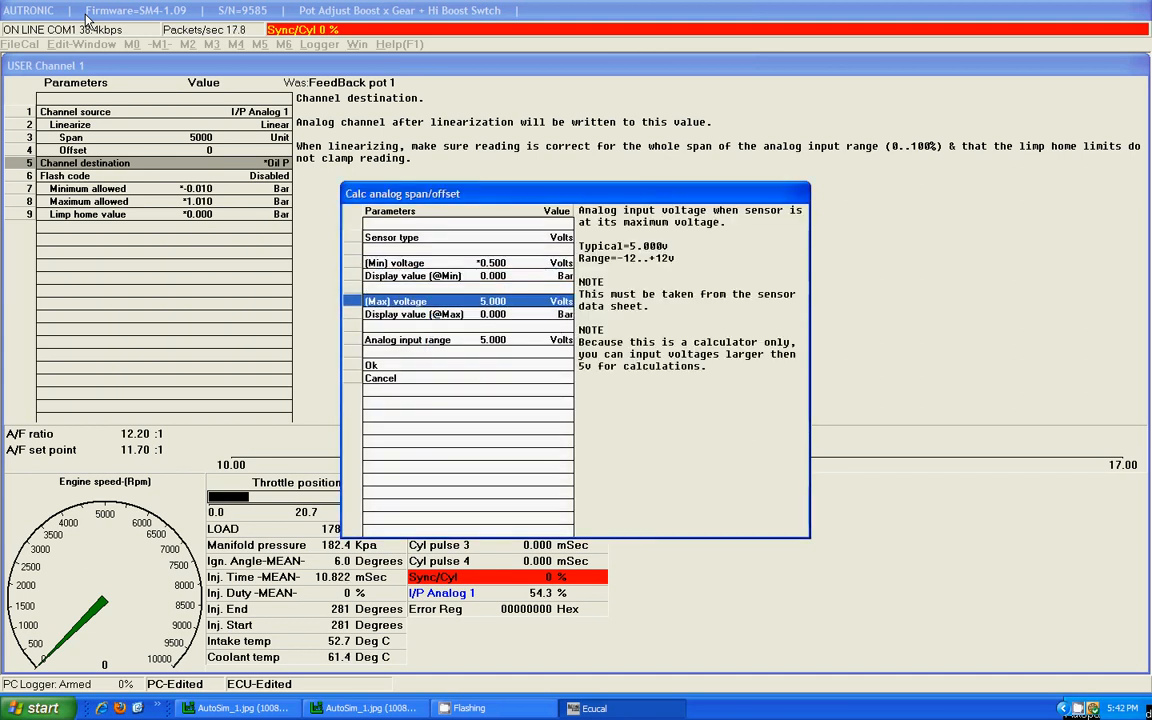
pyautogui.write('4.500')
pyautogui.click(468, 314)
pyautogui.write('*6.895')
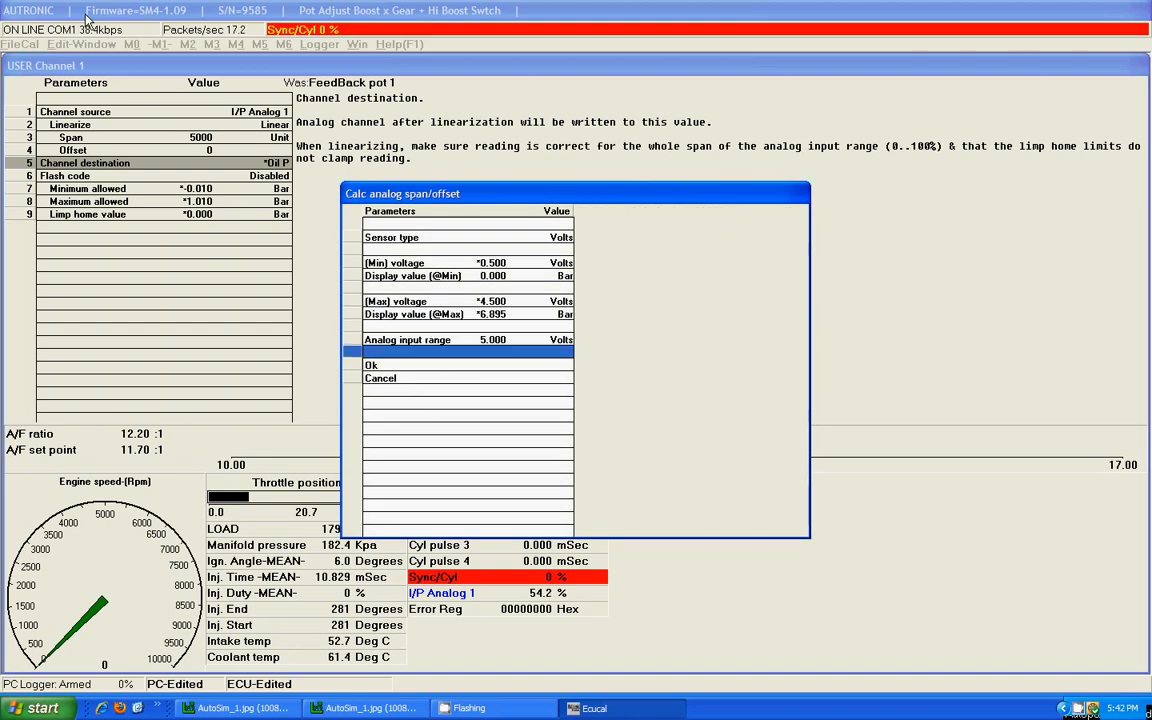
pyautogui.click(371, 364)
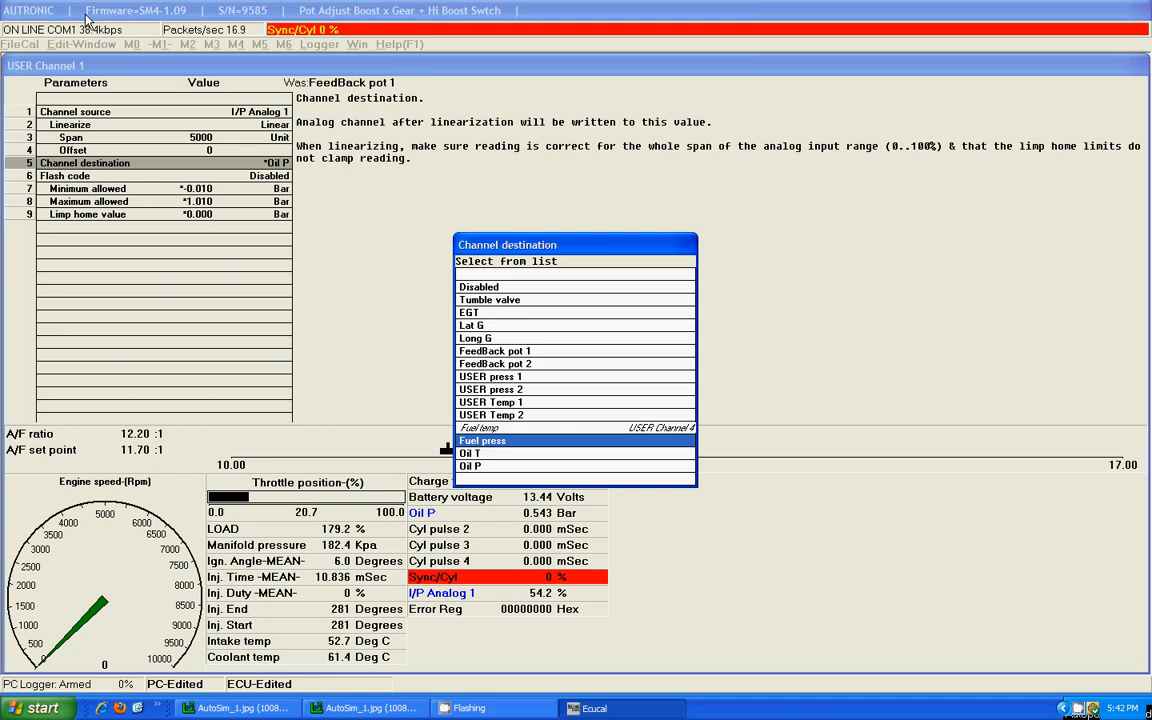
# Set USER Channel 1 destination to FeedBack pot 1 and bring up the M1 menu.
pyautogui.click(494, 351)
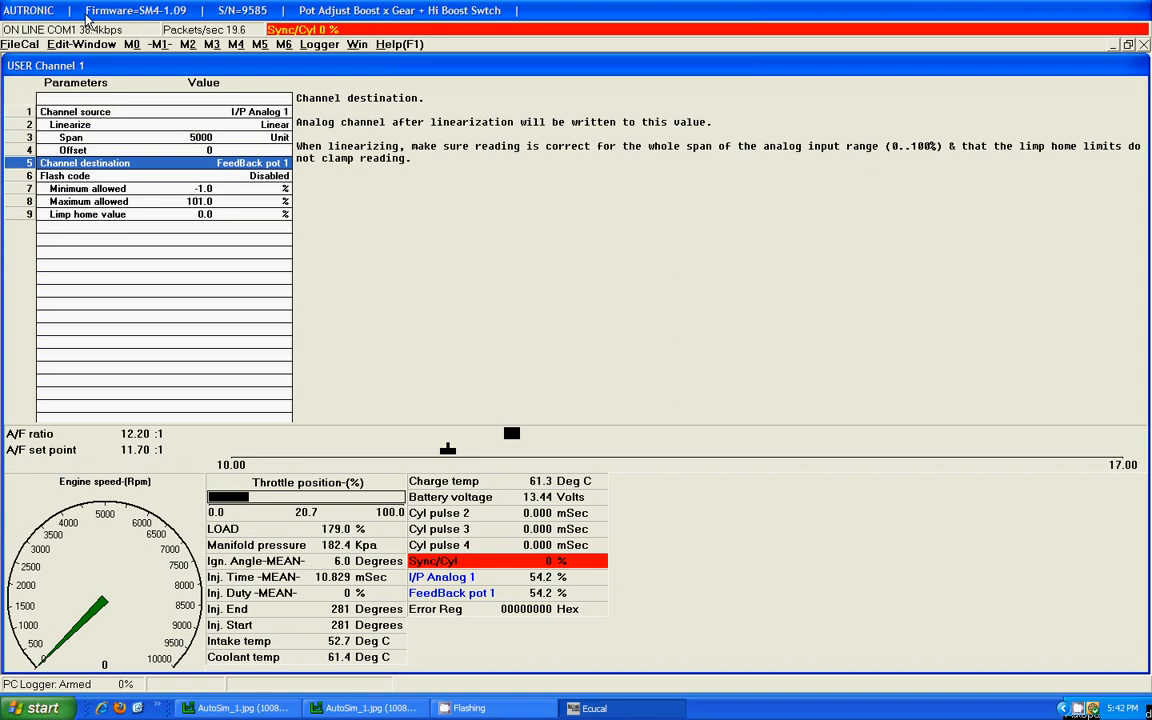
pyautogui.click(70, 137)
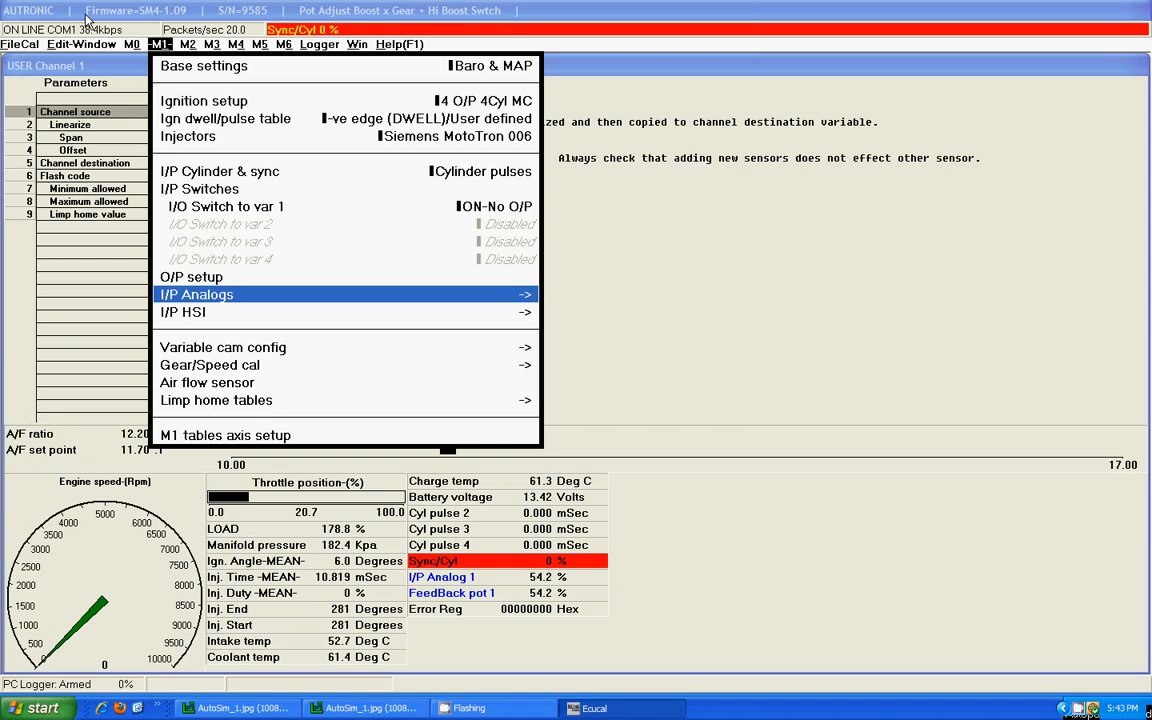
# View the O/P setup table and its I/O Switch to var 1 row (ON-No O/P).
pyautogui.click(191, 277)
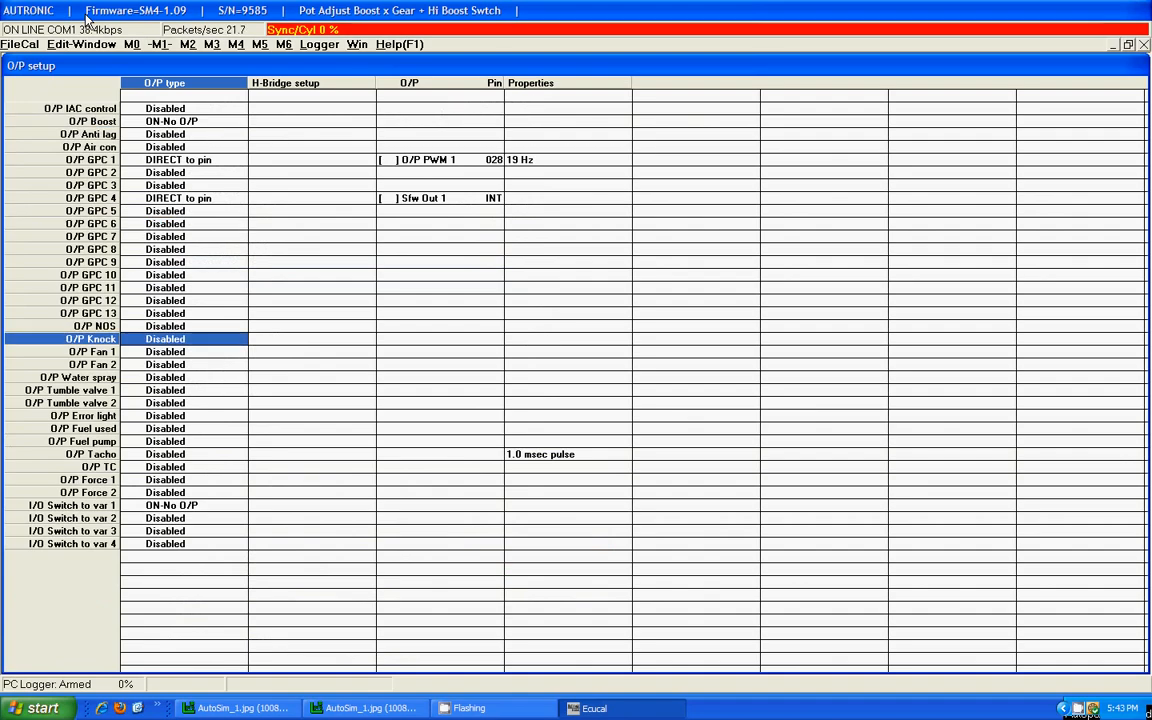
pyautogui.click(70, 505)
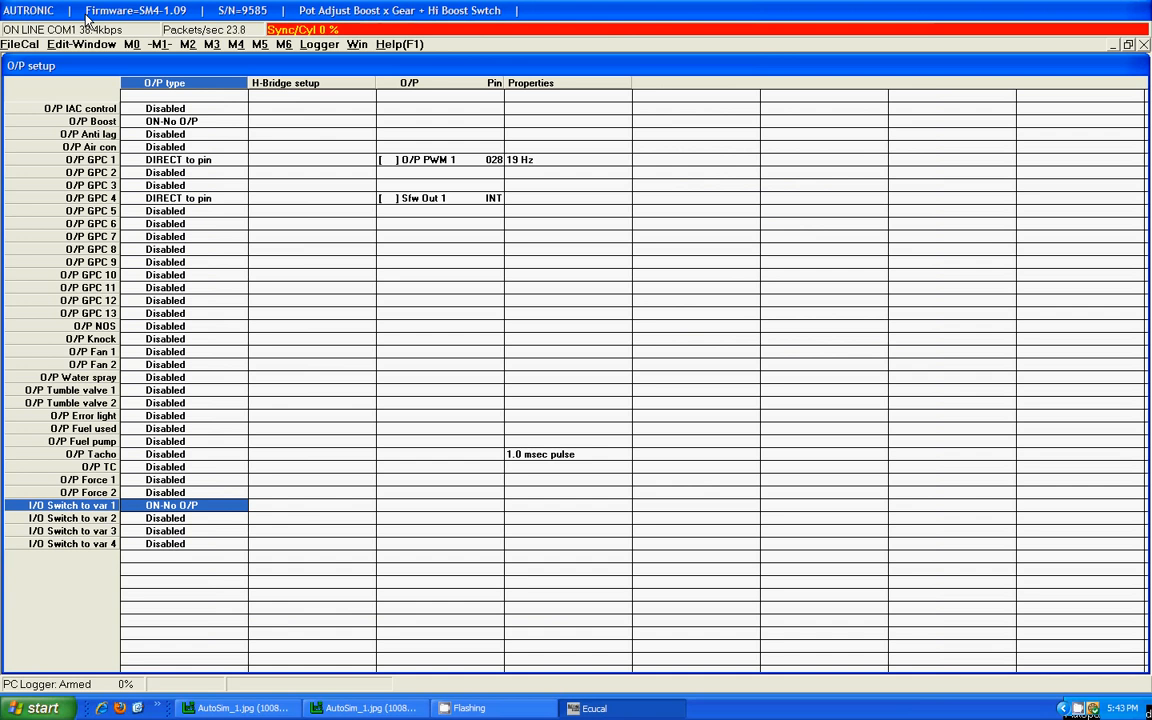
pyautogui.click(161, 44)
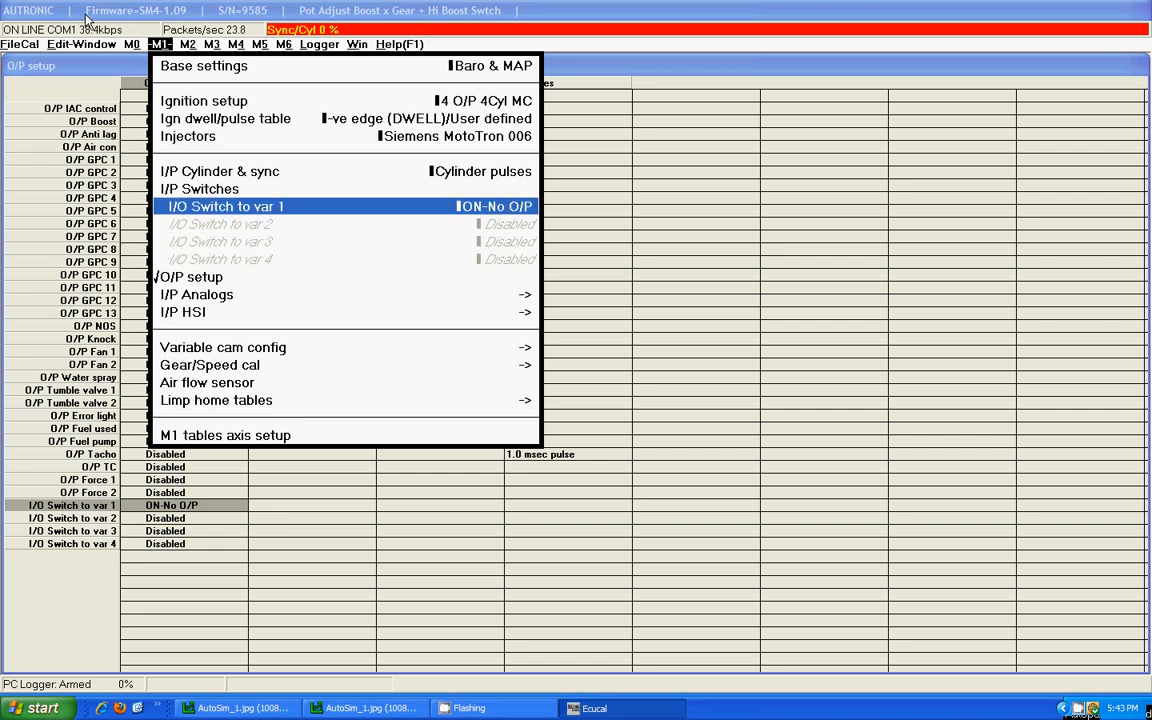
# Set I/P SW 1 switch mode to Monostable, after trying Straight through and Stretch pulse.
pyautogui.click(226, 206)
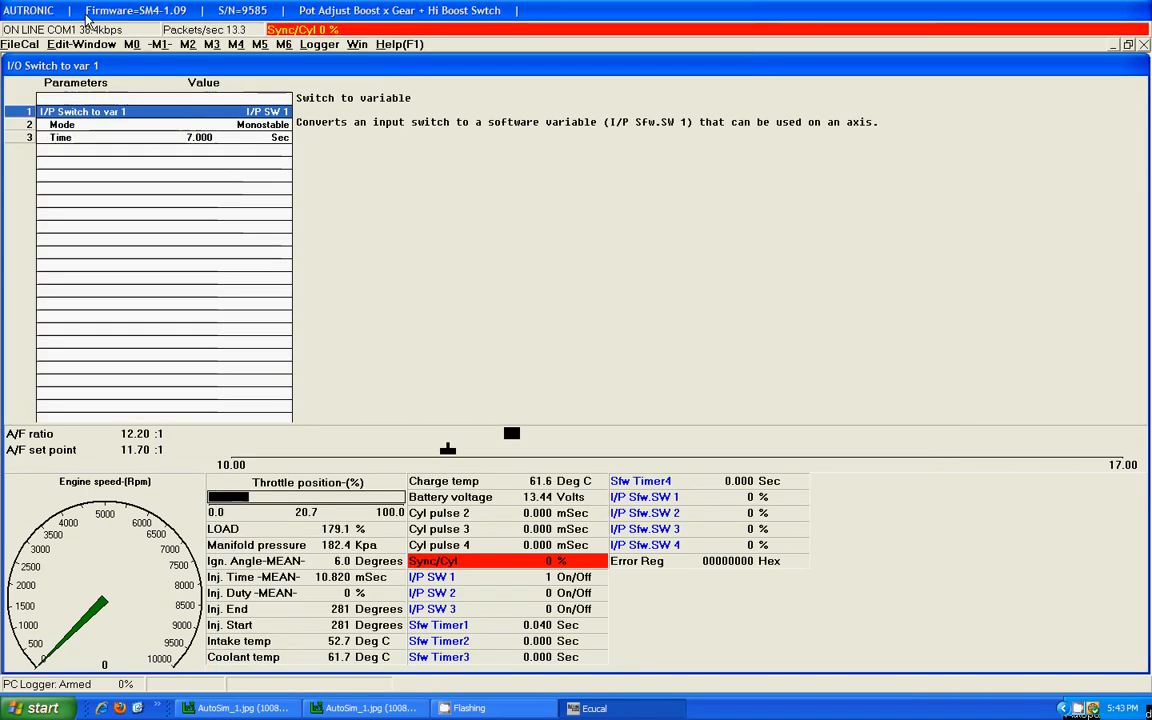
pyautogui.click(62, 124)
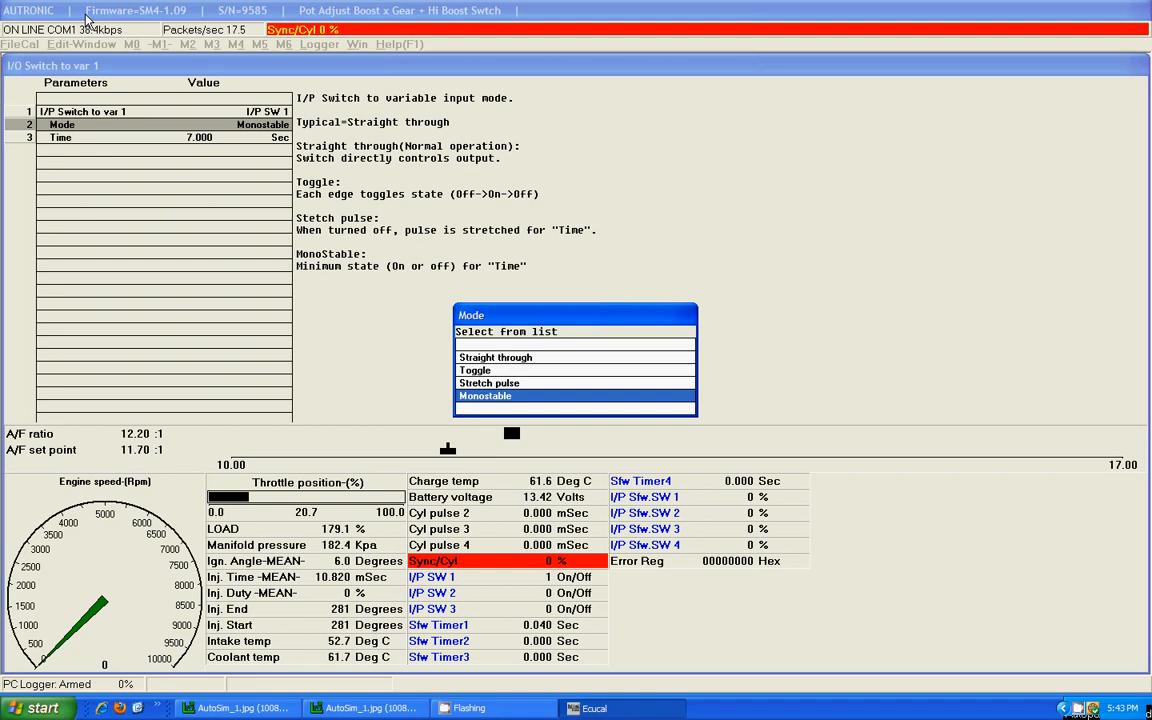
pyautogui.click(495, 357)
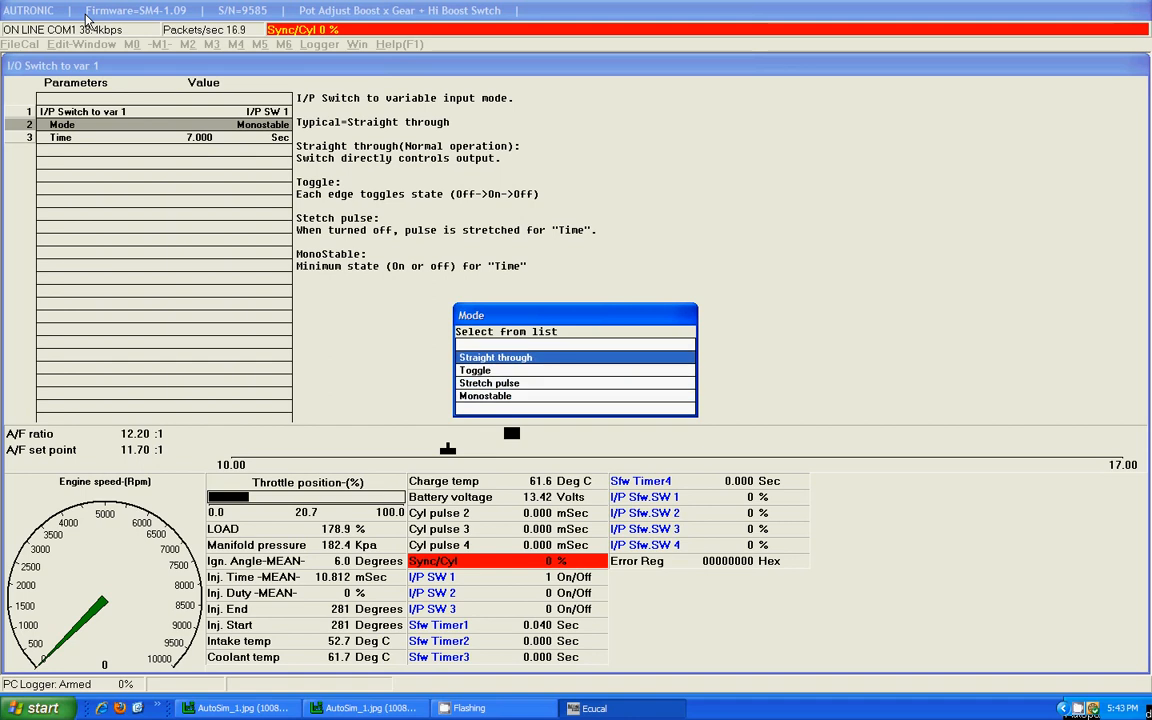
pyautogui.click(495, 357)
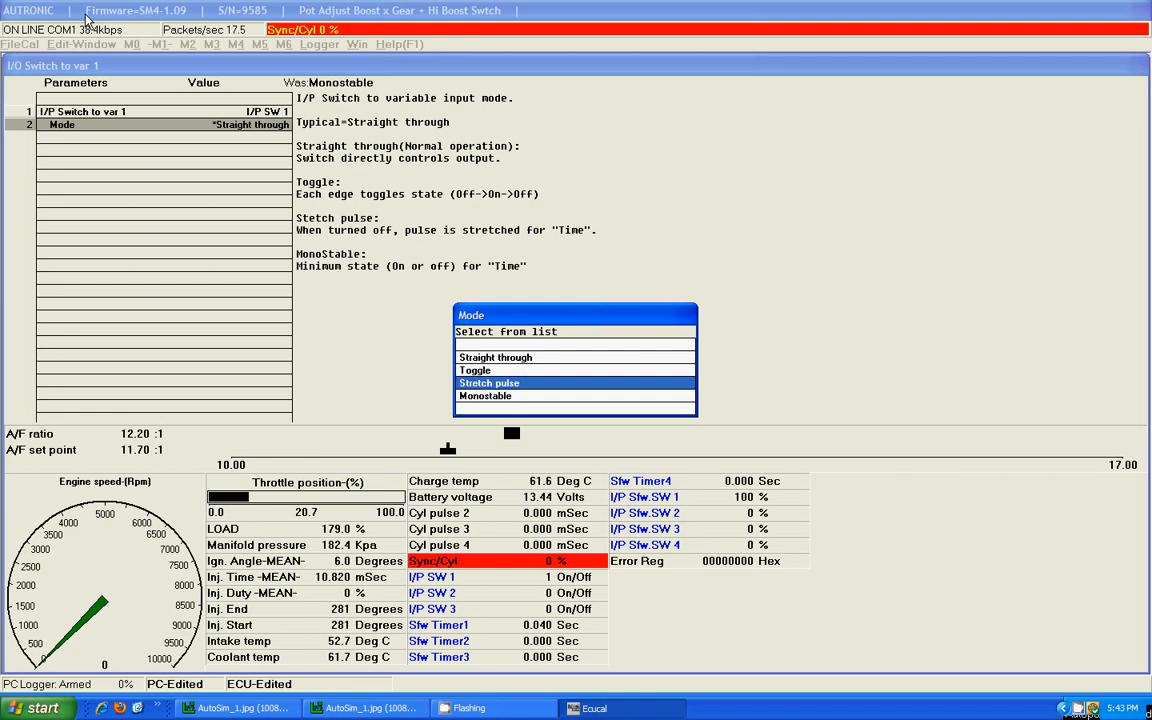
pyautogui.click(489, 383)
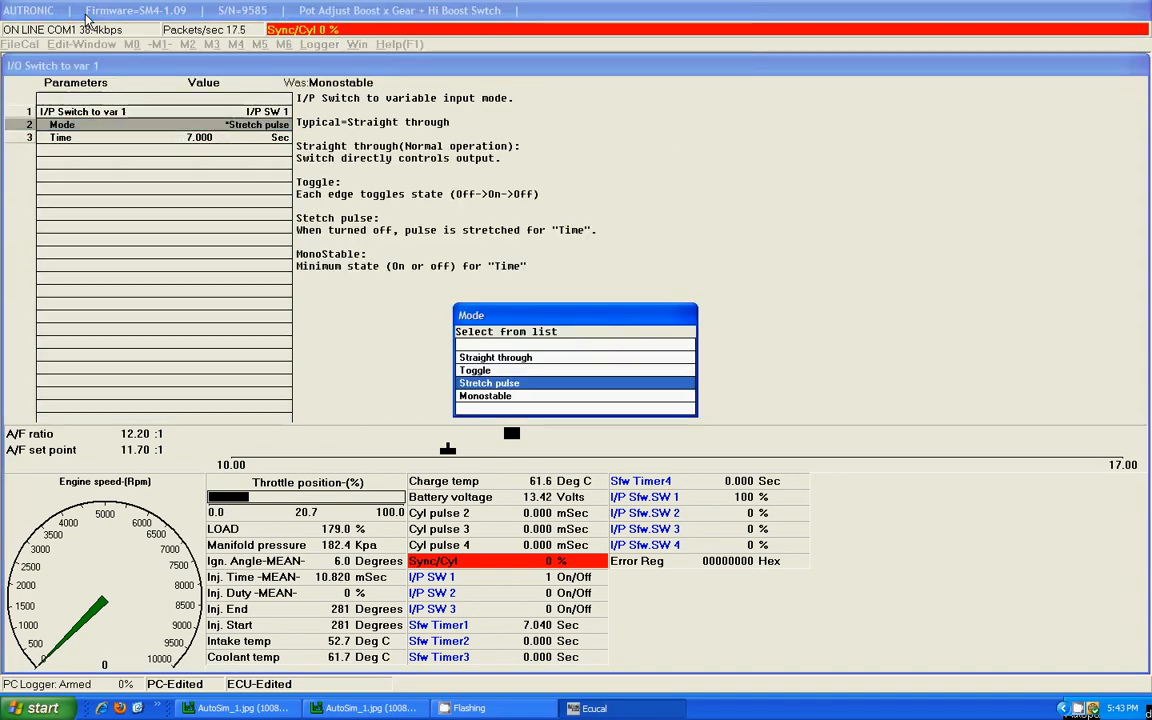
pyautogui.click(485, 396)
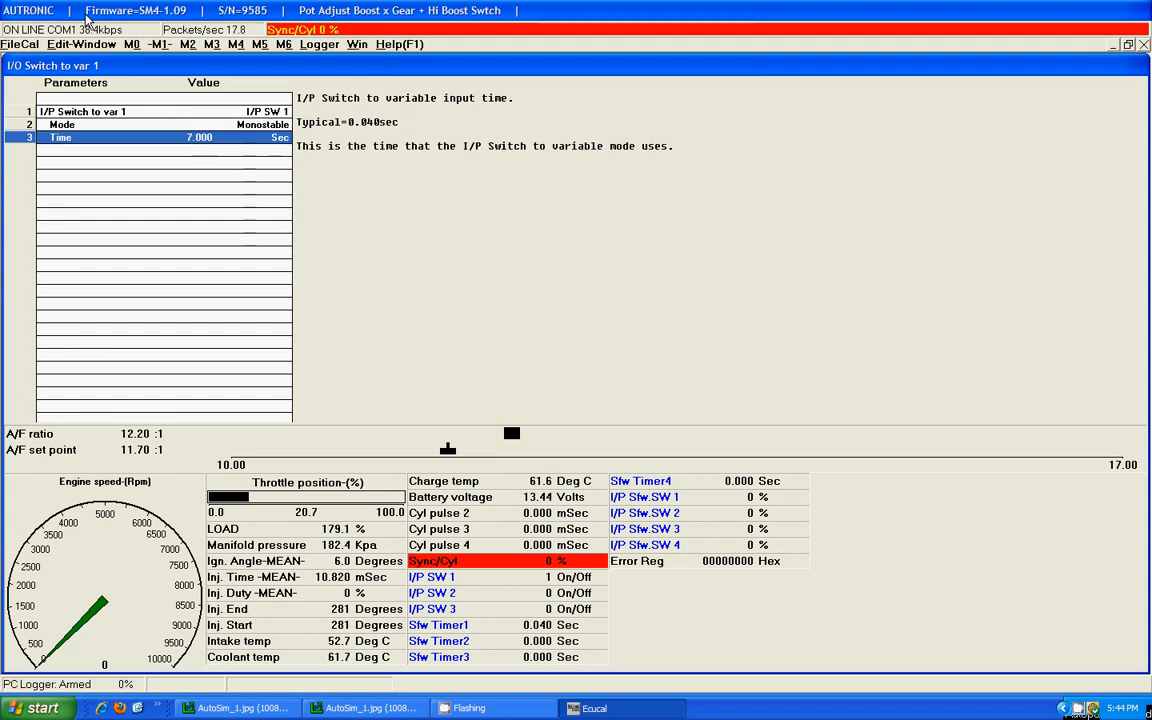
# Open I/P HSI 3 settings and read the help for HSI slow scale 0.3083.
pyautogui.click(160, 44)
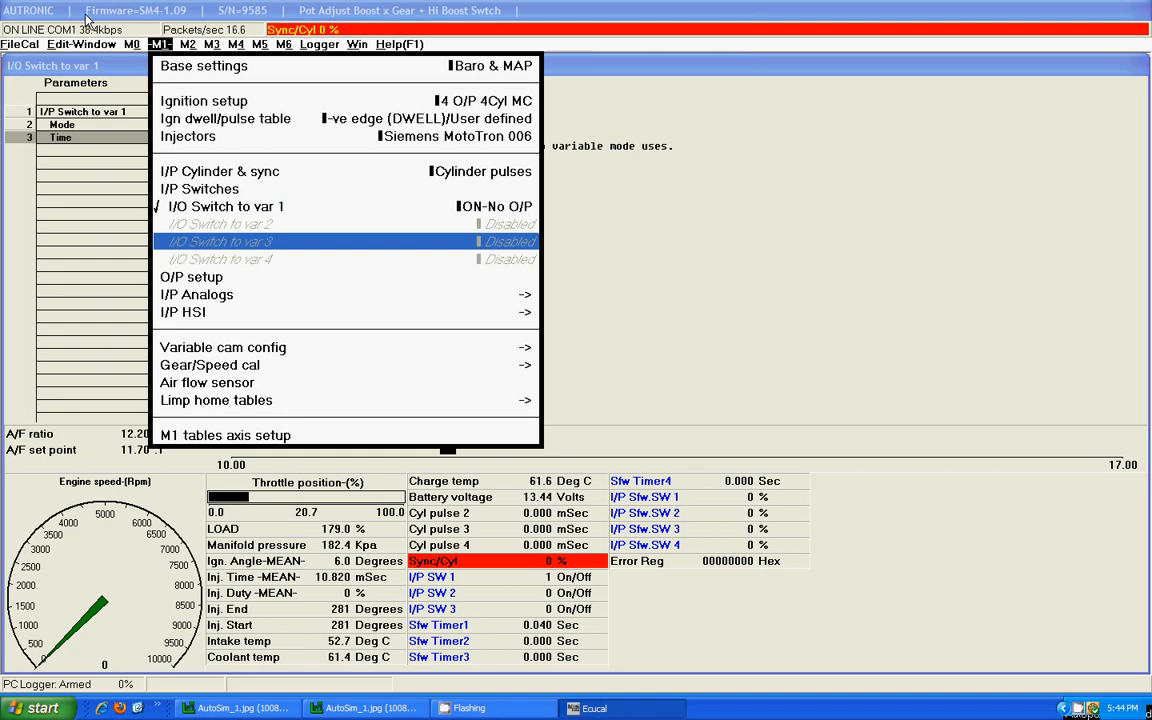
pyautogui.click(183, 312)
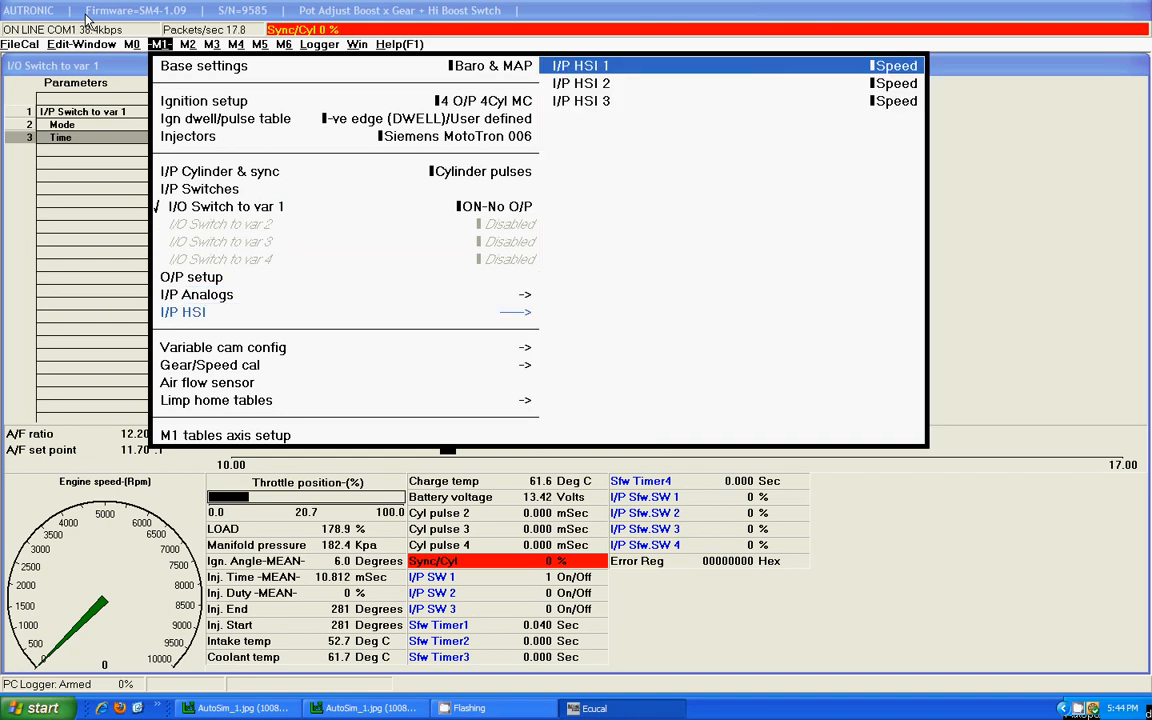
pyautogui.click(581, 100)
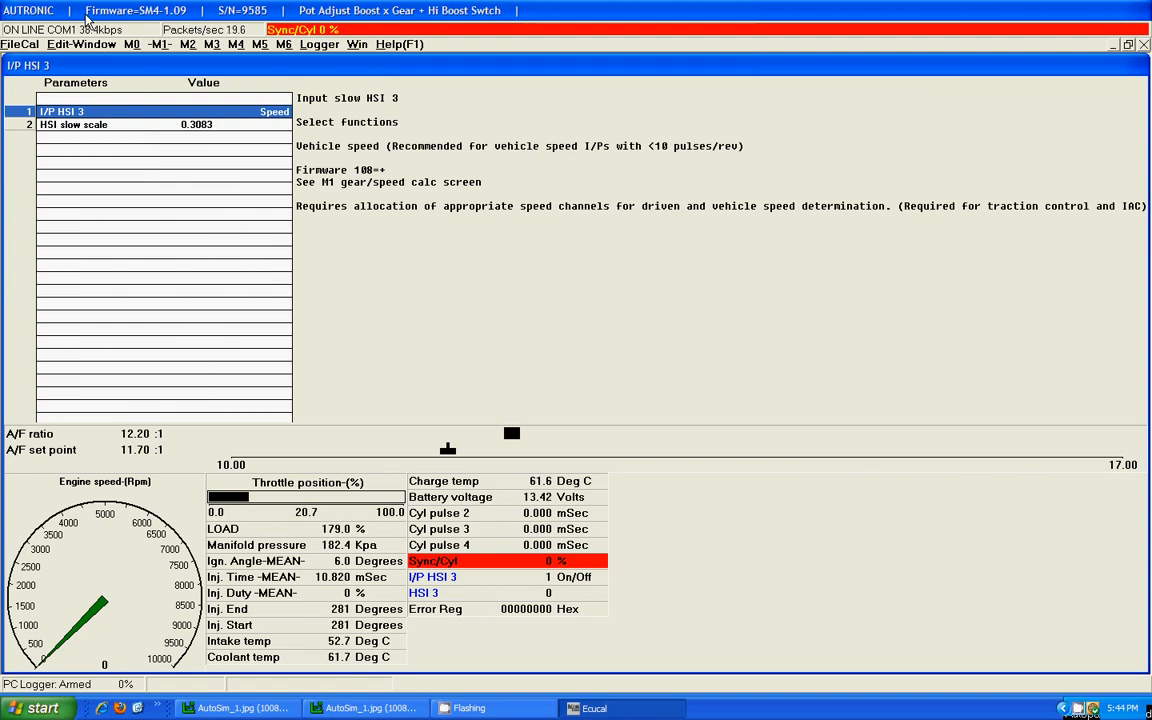
pyautogui.click(75, 124)
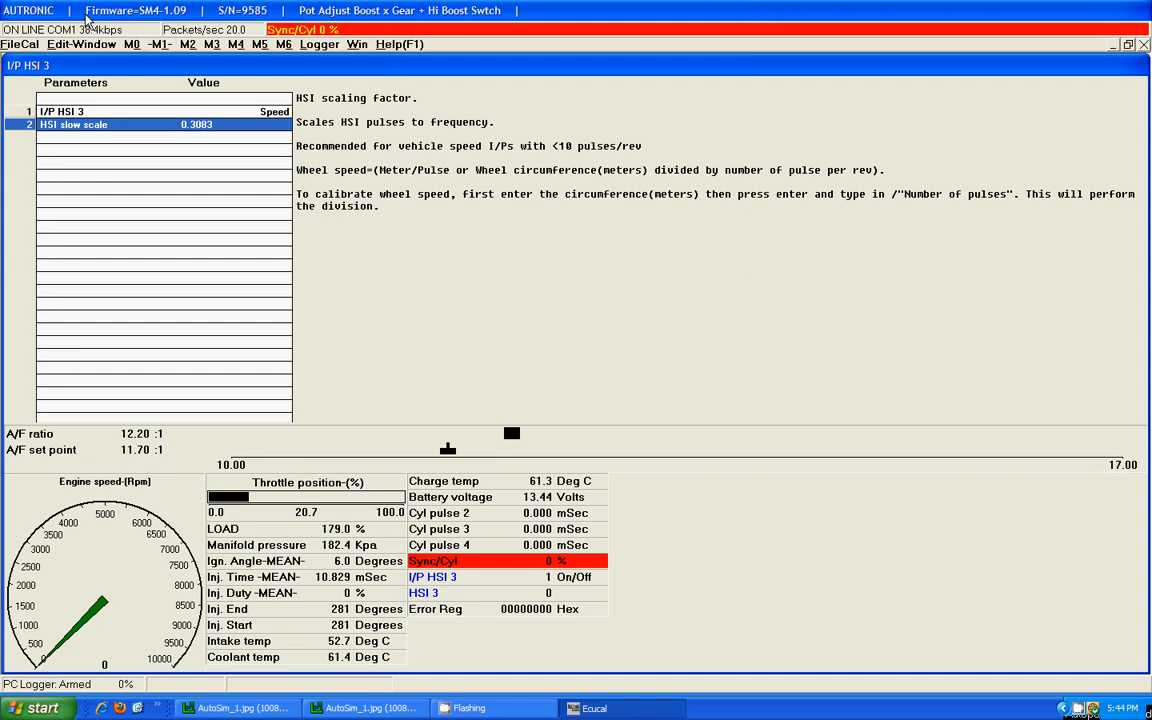
pyautogui.click(160, 44)
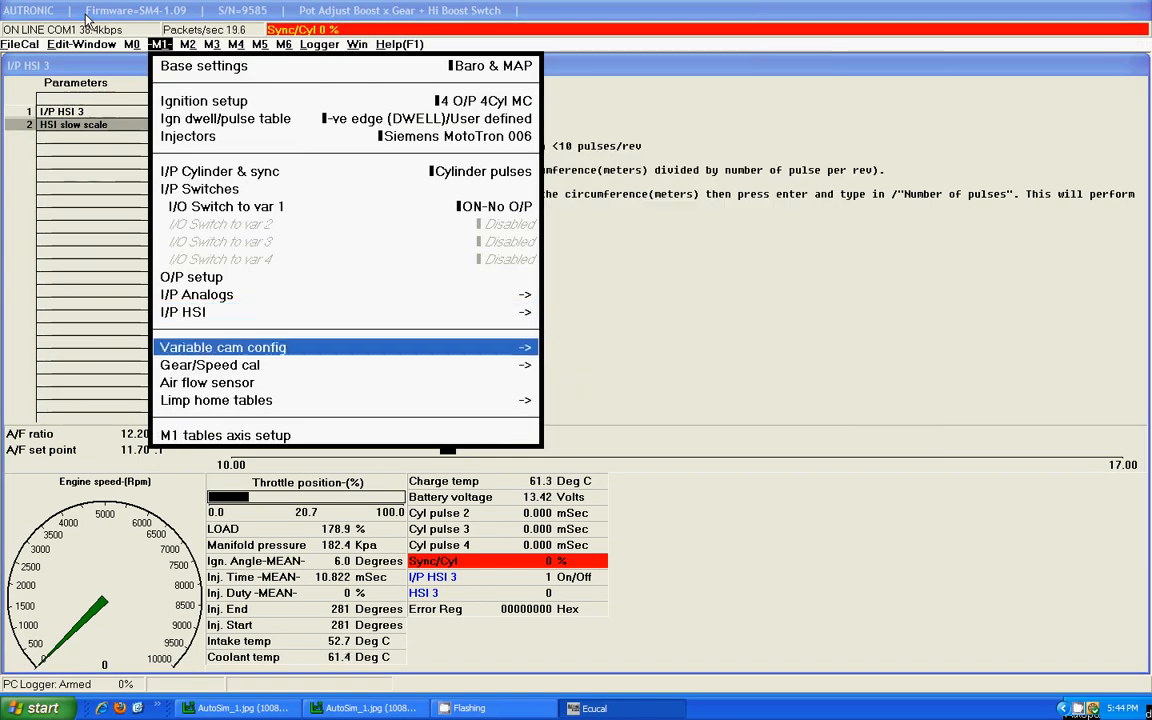
# View the six gearing ratios, 9.21 to 45.00 Kph/Krpm, under Gear/Speed cal.
pyautogui.click(209, 364)
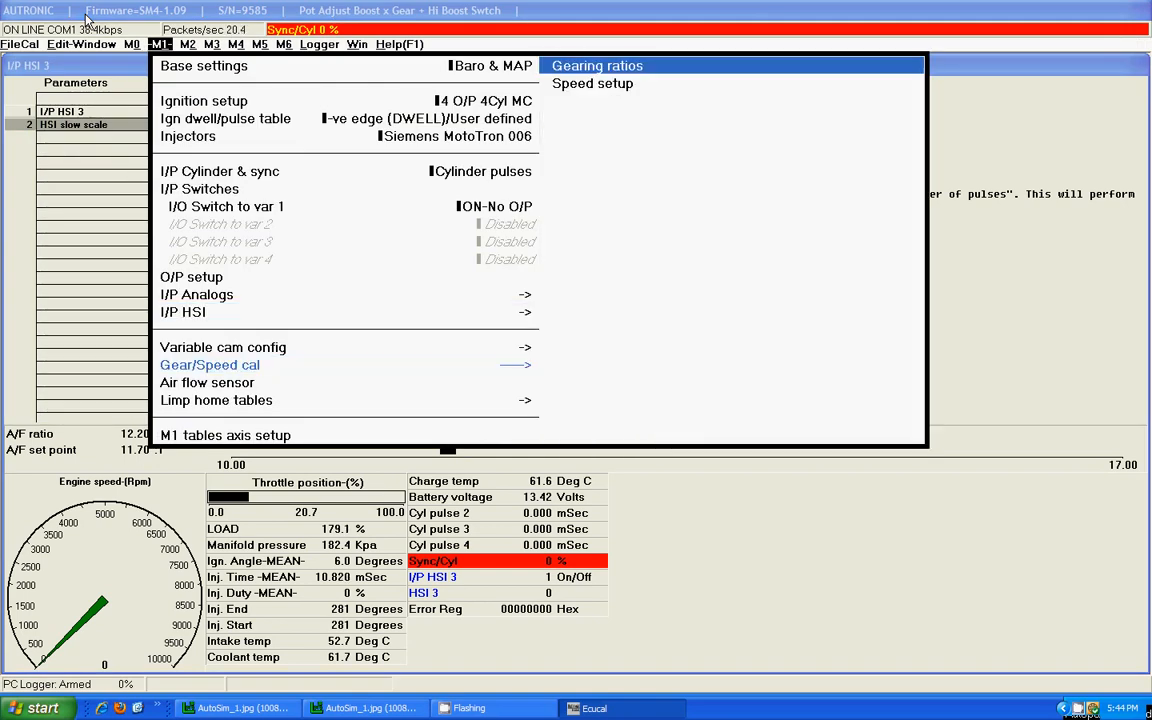
pyautogui.click(597, 65)
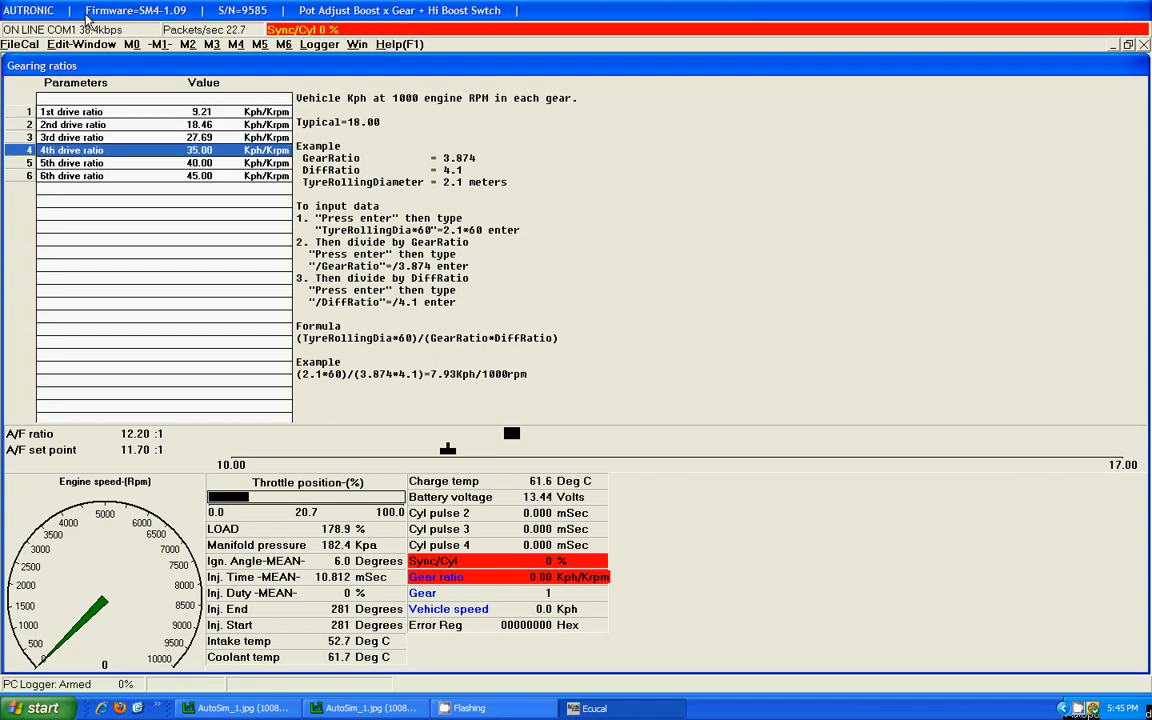
pyautogui.click(159, 43)
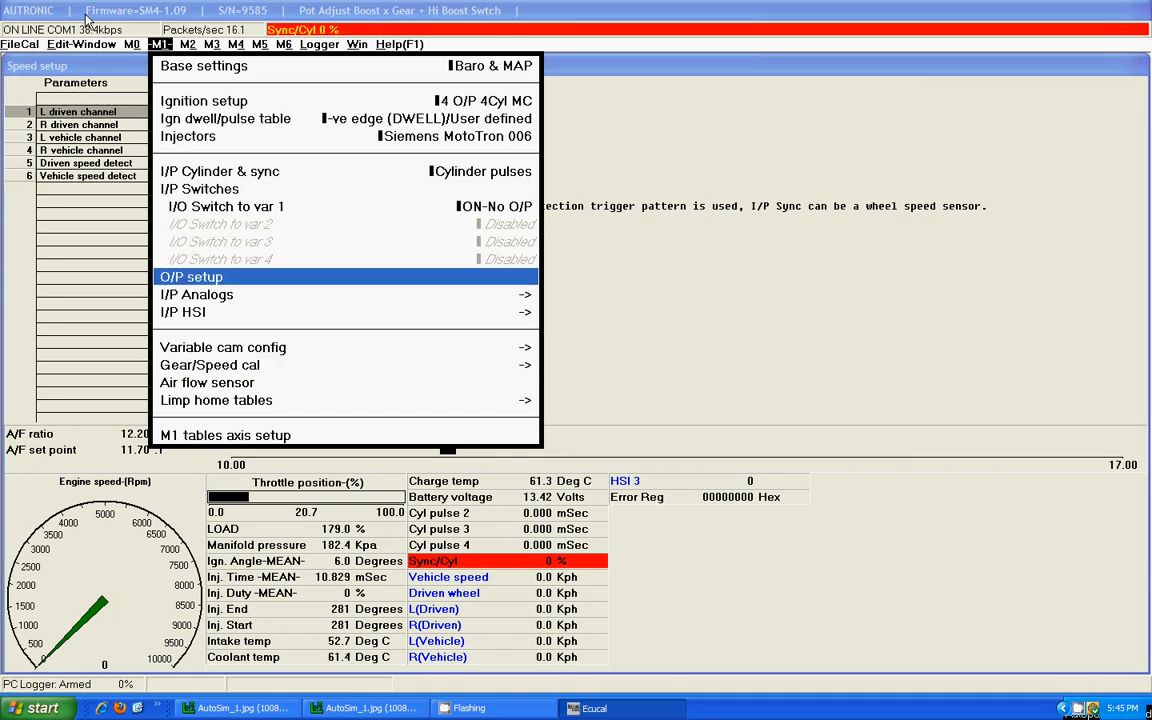
# Check the output table: GPC 4 stays on Sfw Out 1, GPC 1 on PWM 1.
pyautogui.click(191, 277)
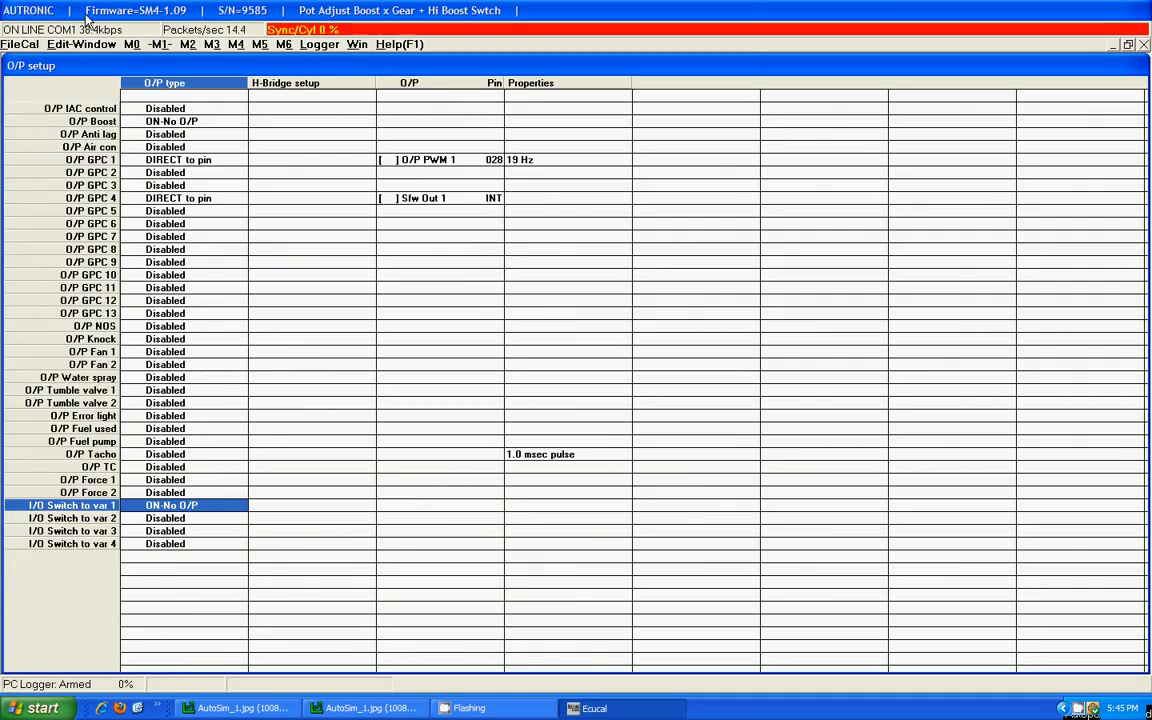
pyautogui.click(90, 211)
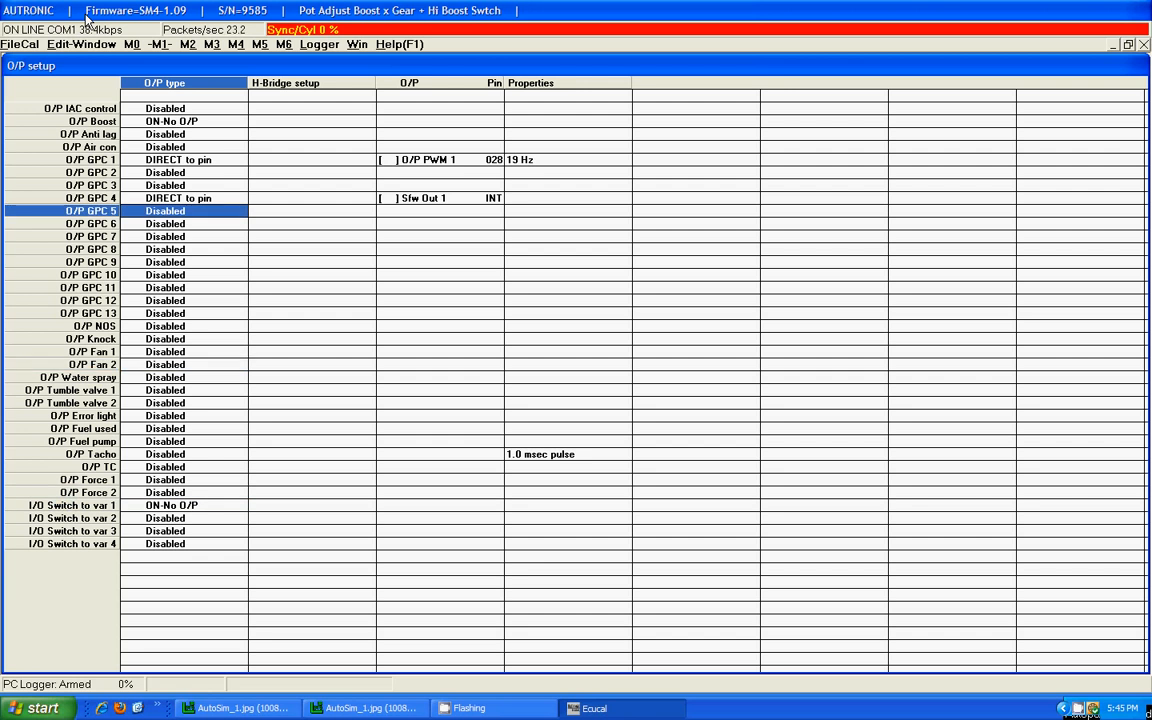
pyautogui.click(90, 262)
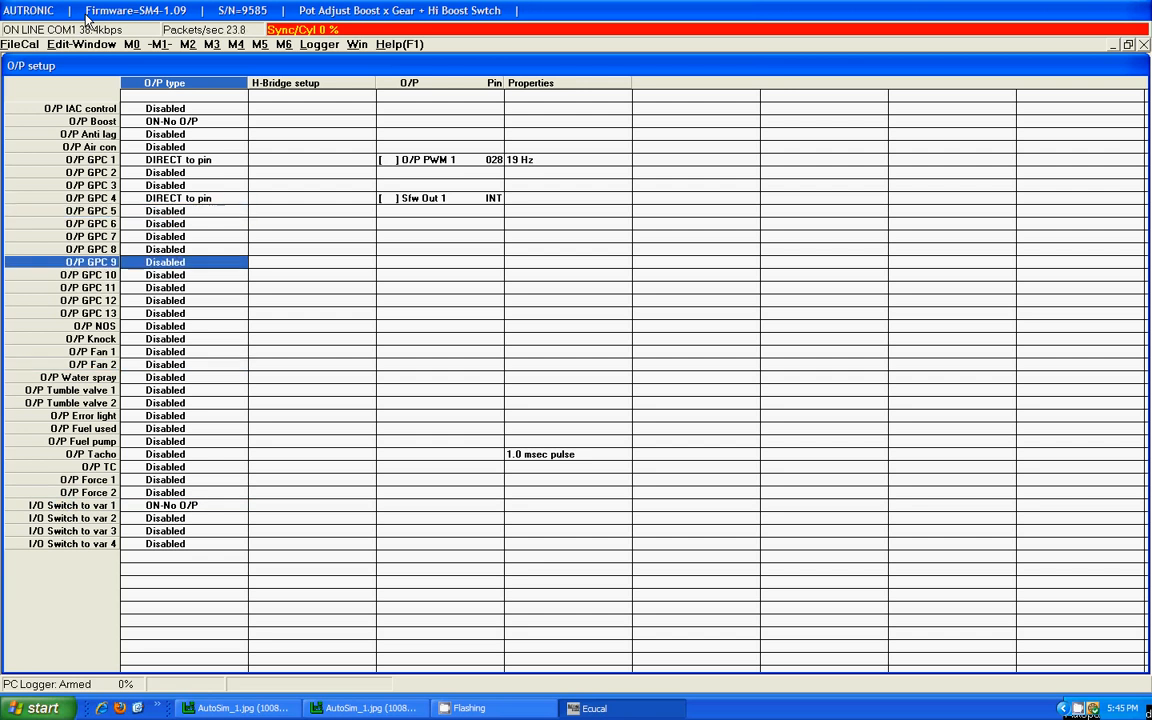
pyautogui.click(90, 197)
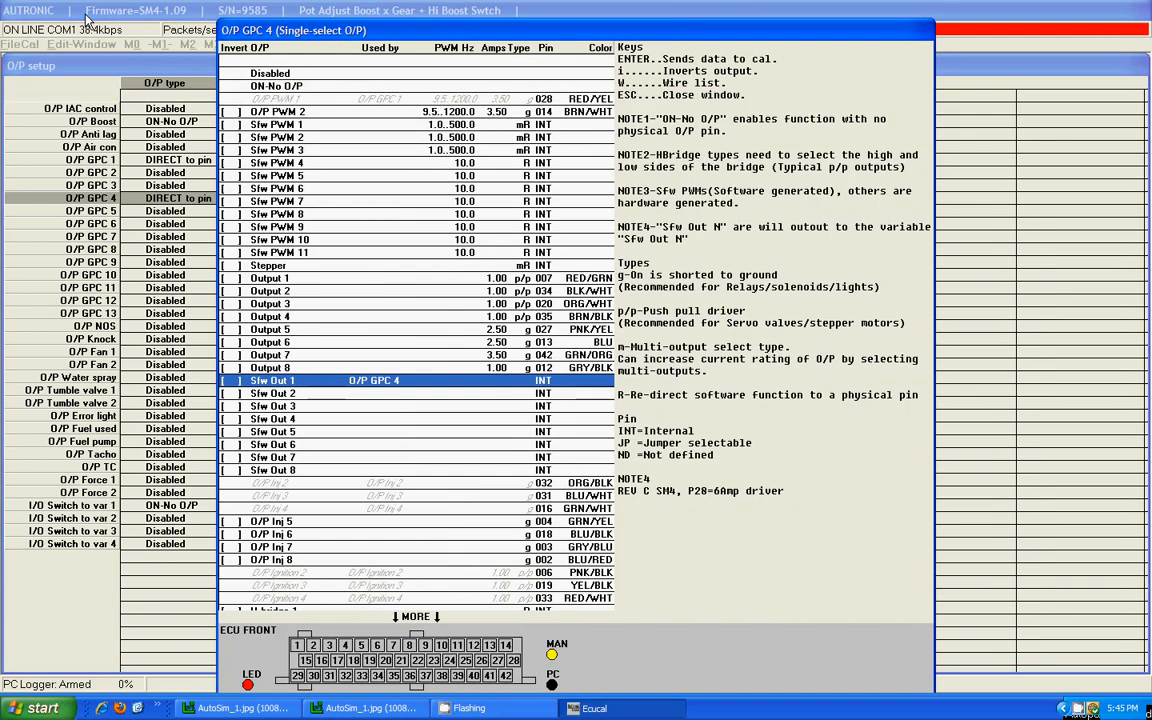
pyautogui.click(277, 85)
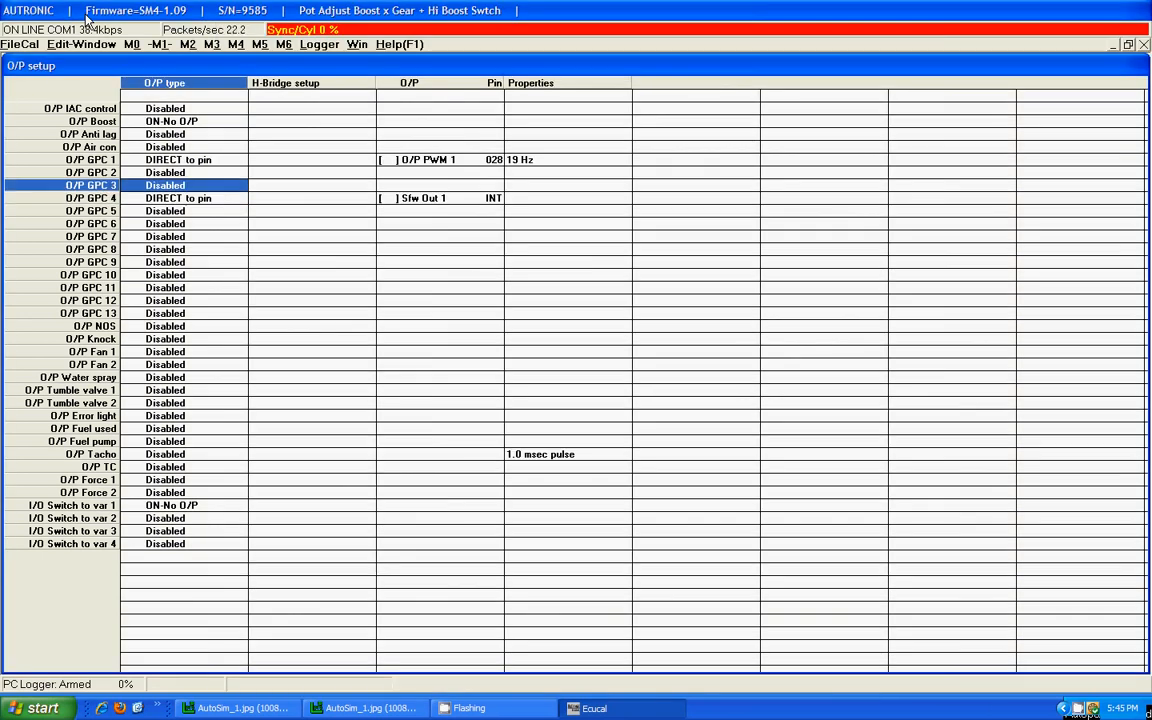
pyautogui.click(90, 159)
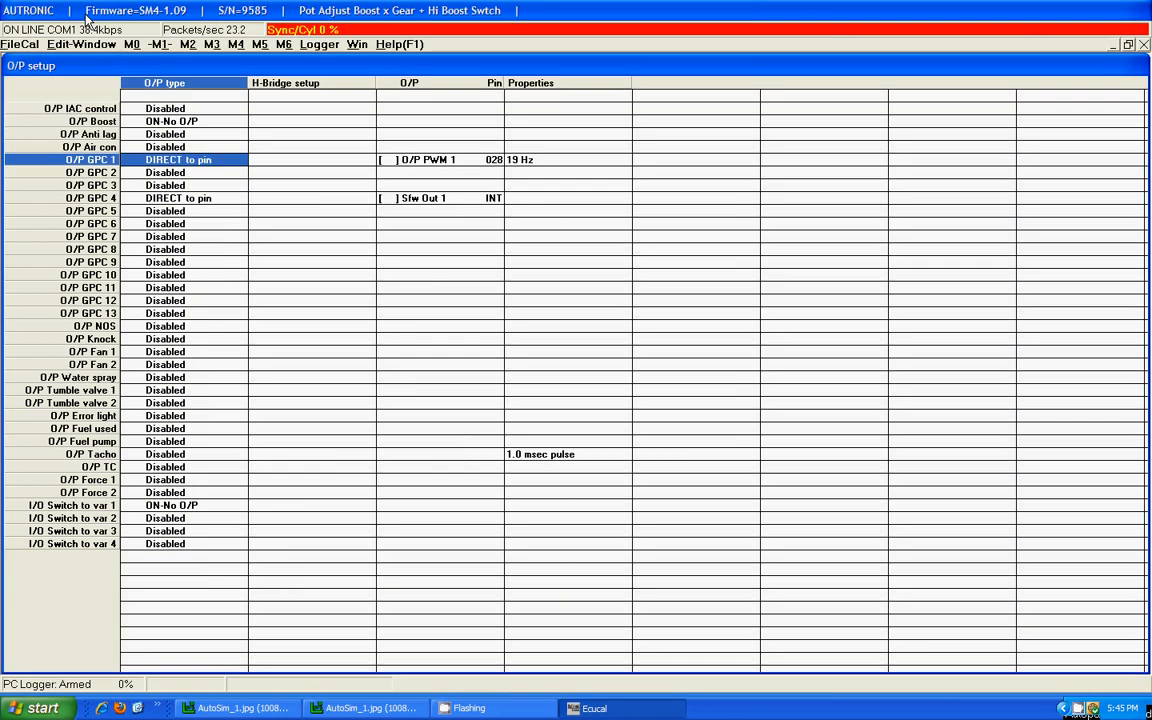
# Open GPC 4 setup (user table G, Boost function1), then its inhibit settings.
pyautogui.click(188, 44)
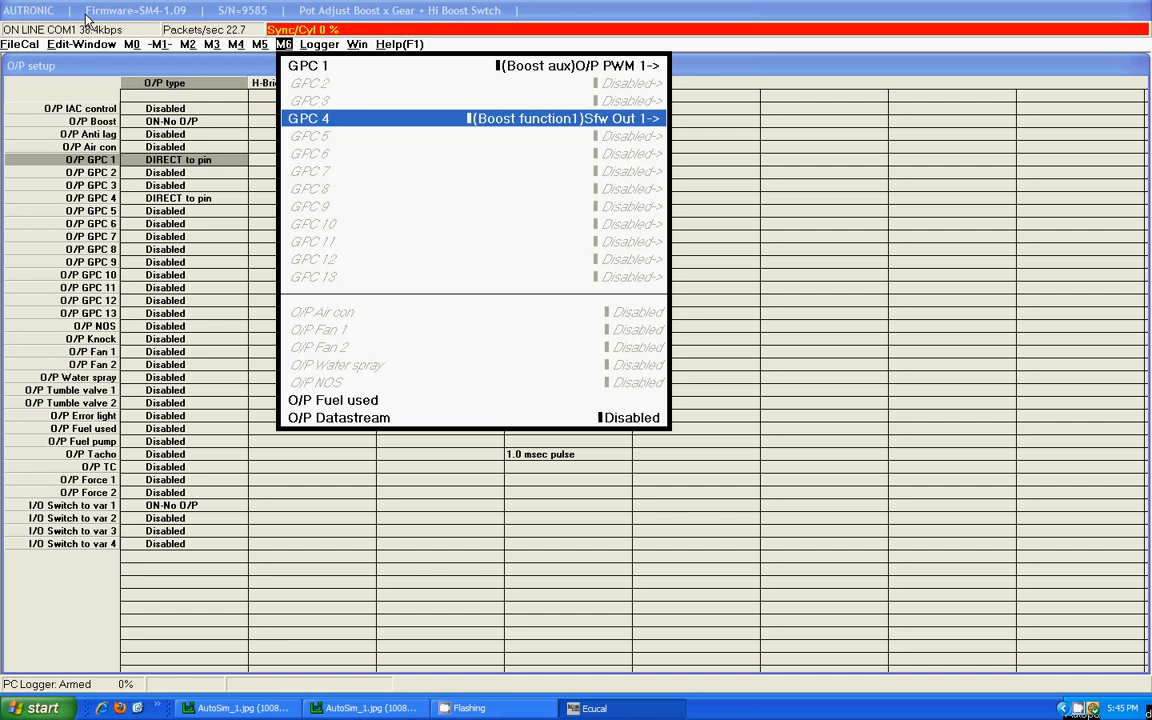
pyautogui.click(308, 118)
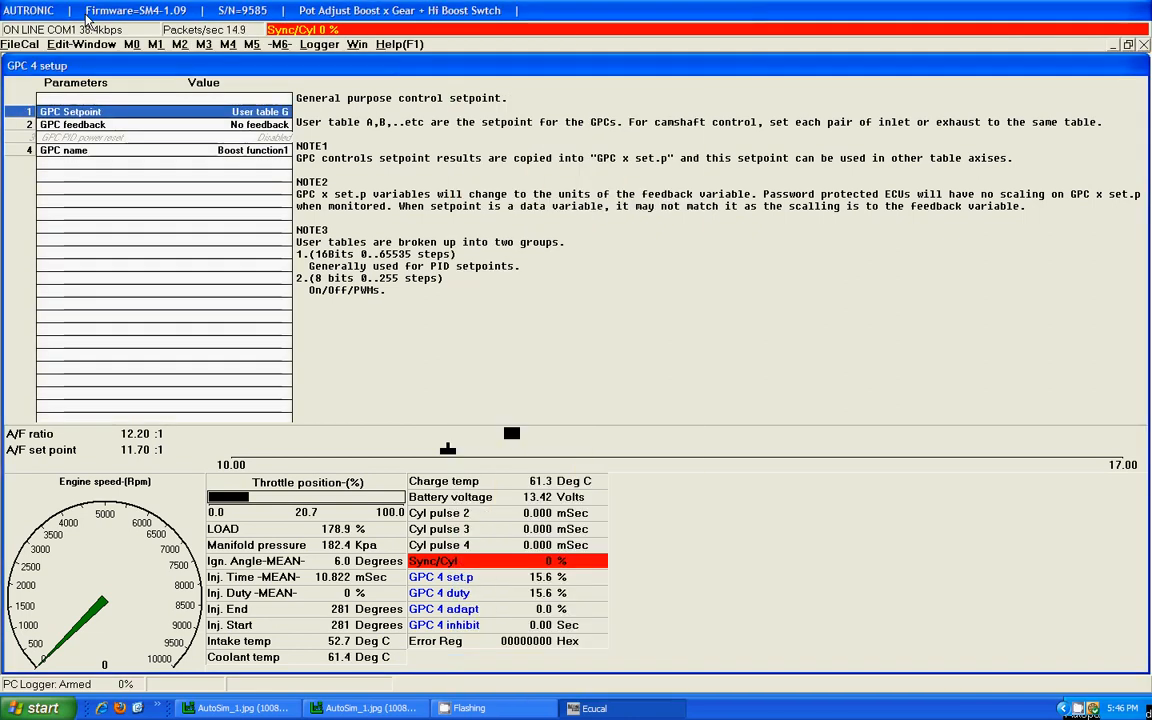
pyautogui.click(63, 150)
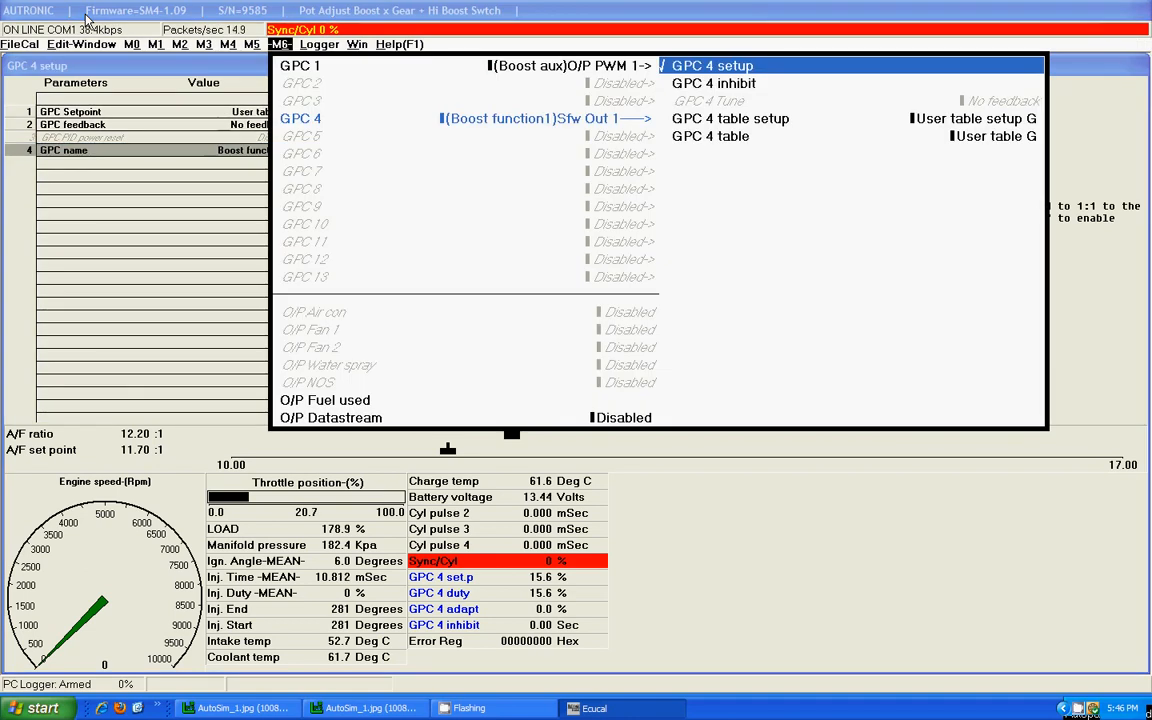
pyautogui.click(713, 83)
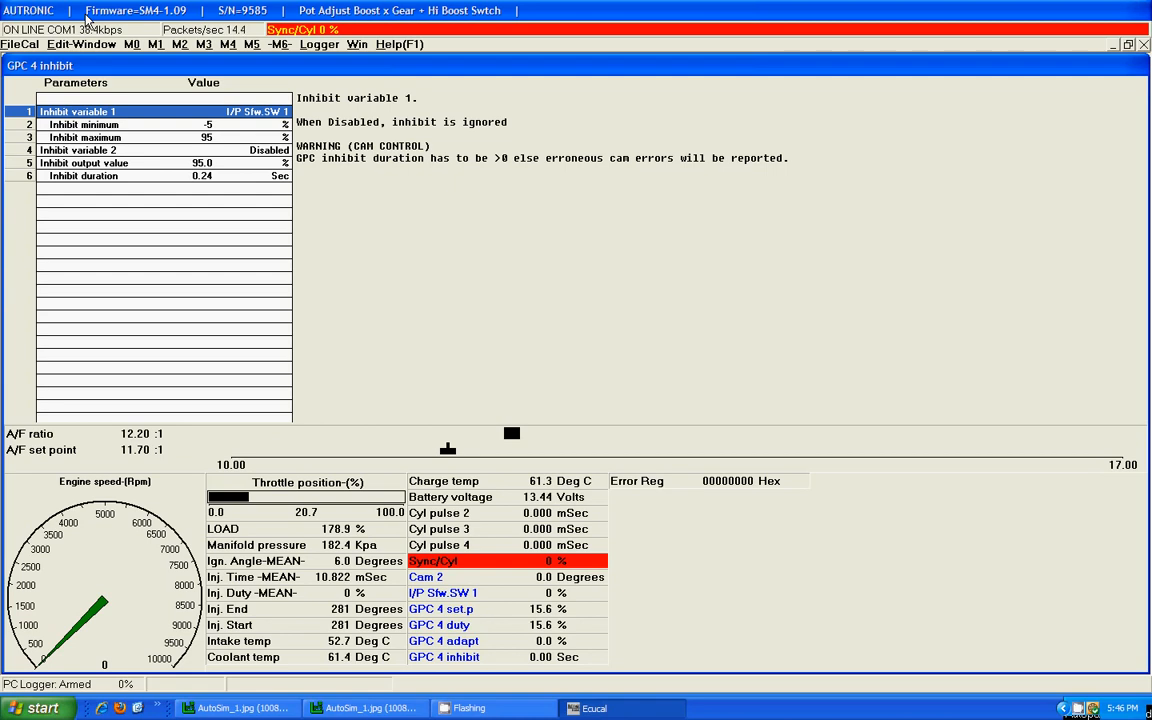
pyautogui.click(85, 137)
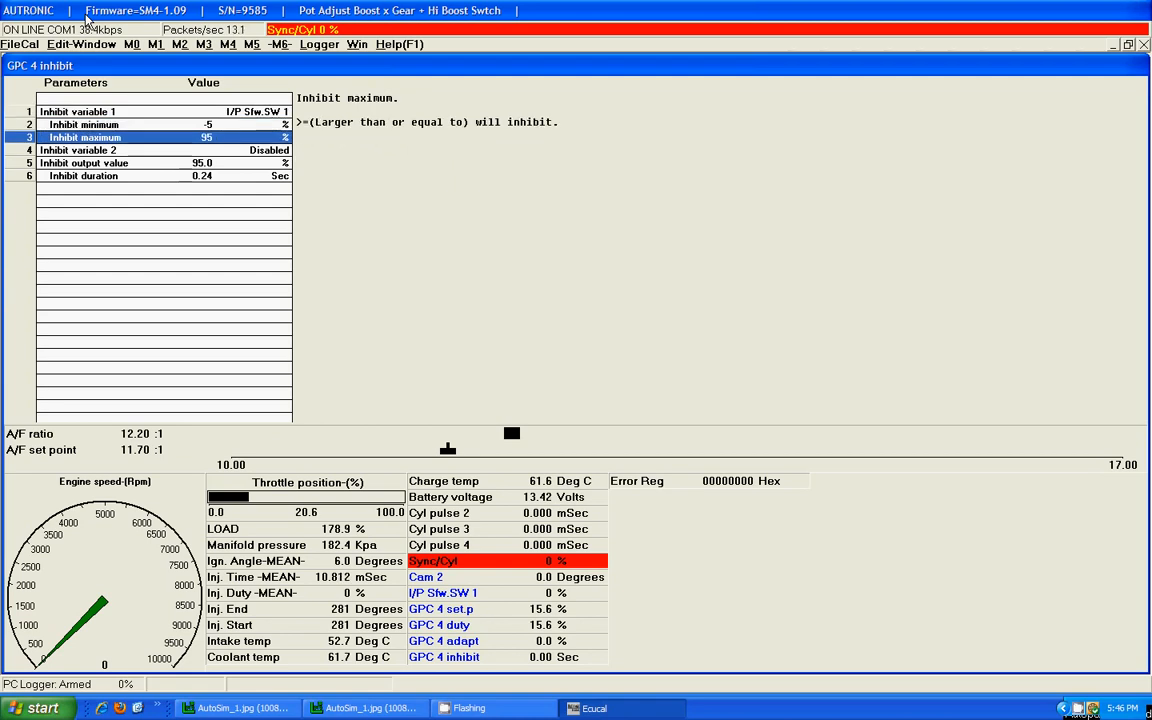
pyautogui.click(84, 162)
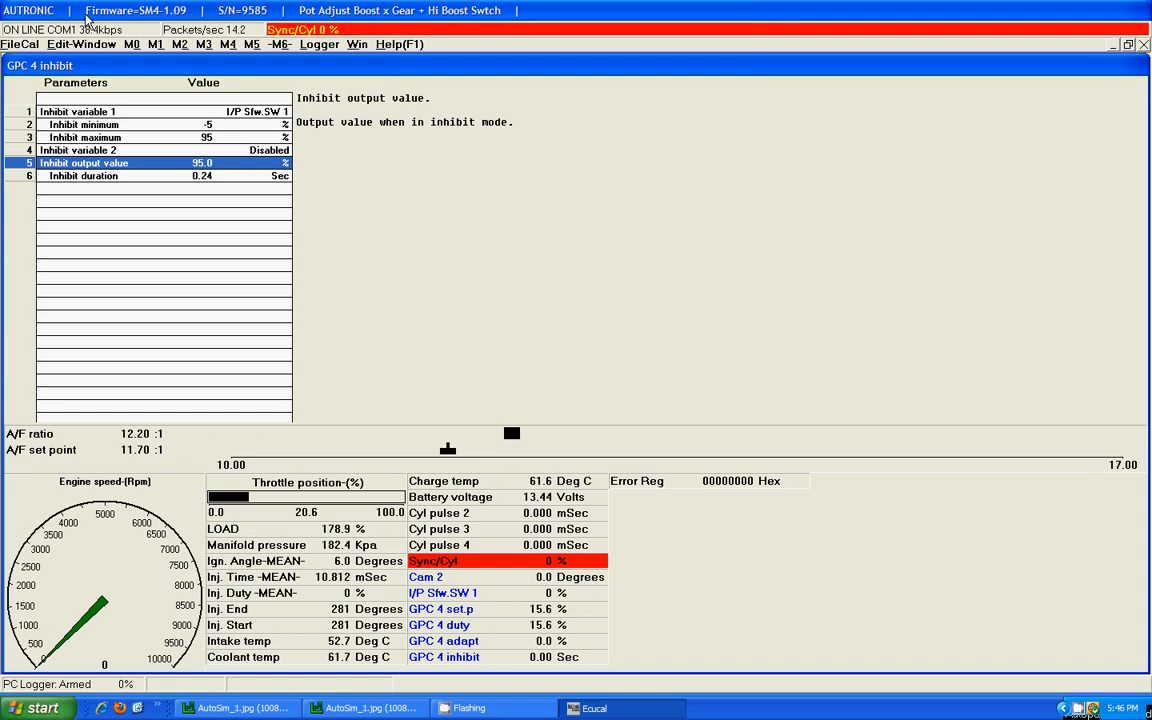
pyautogui.click(85, 124)
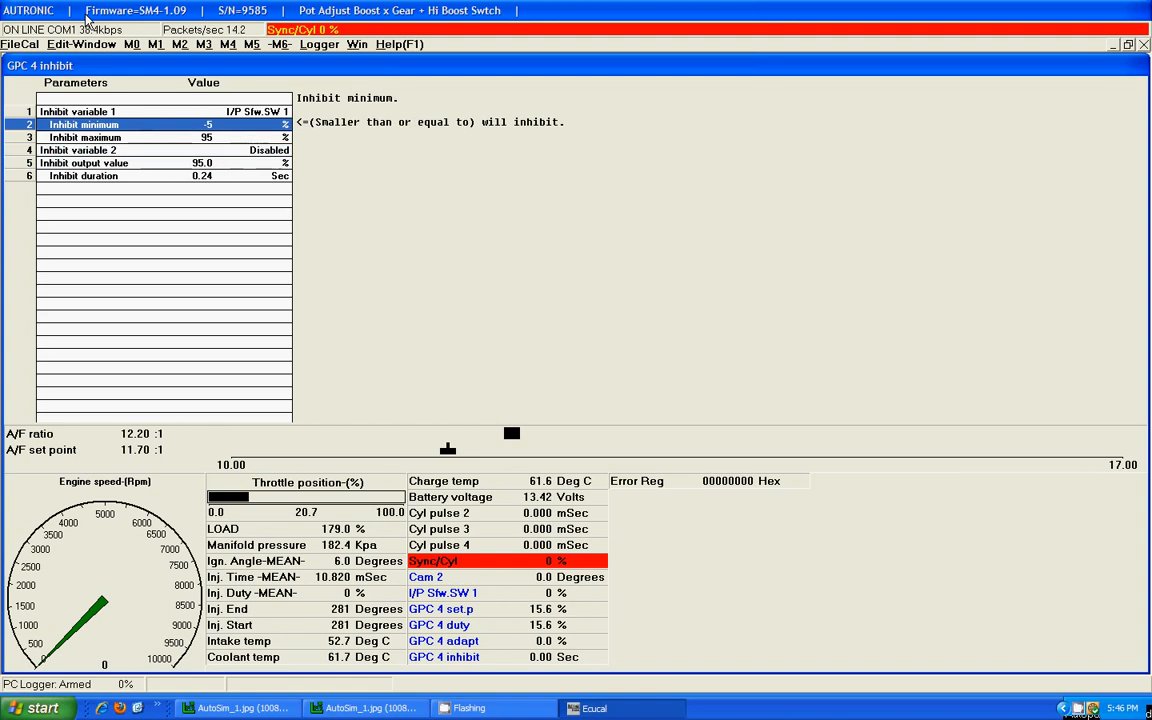
pyautogui.click(85, 137)
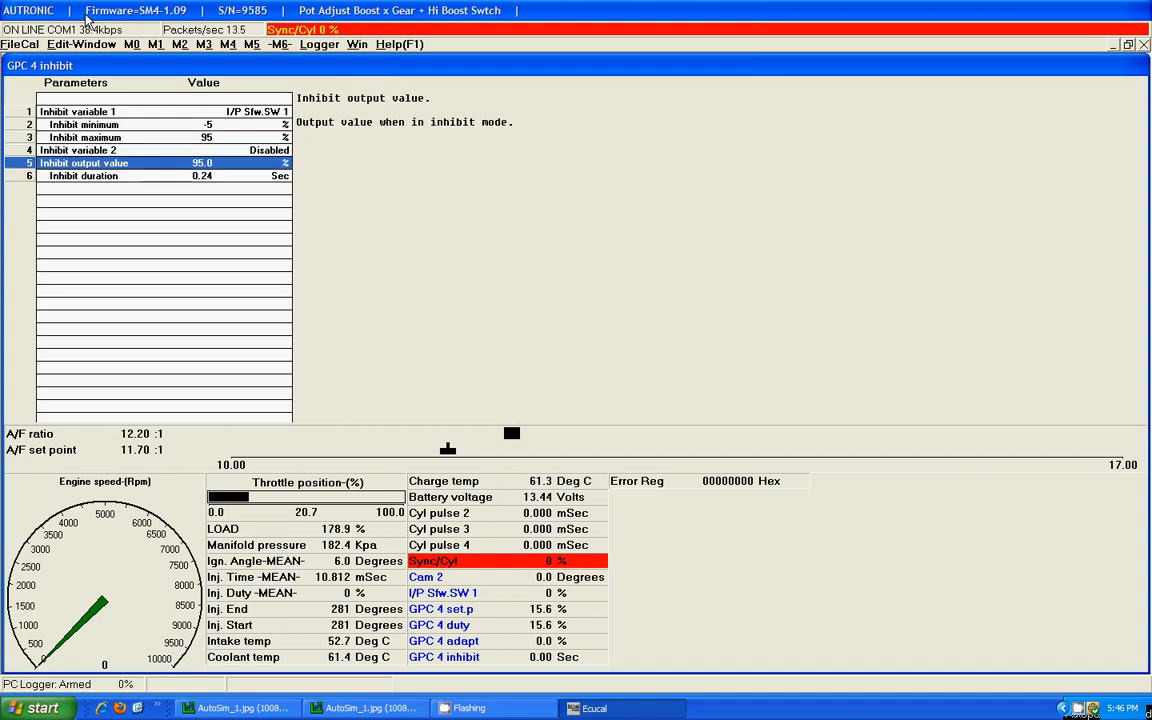
pyautogui.click(83, 176)
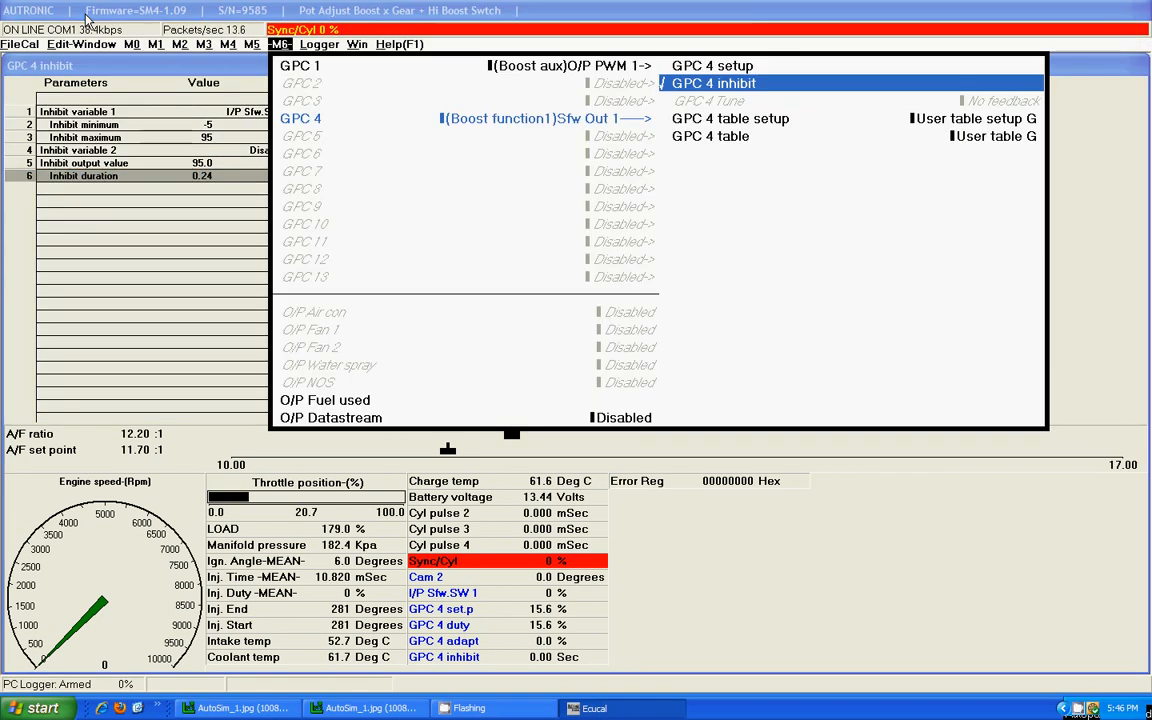
# Open User table setup G, mapping gear ratio against I/P Analog 1.
pyautogui.click(974, 118)
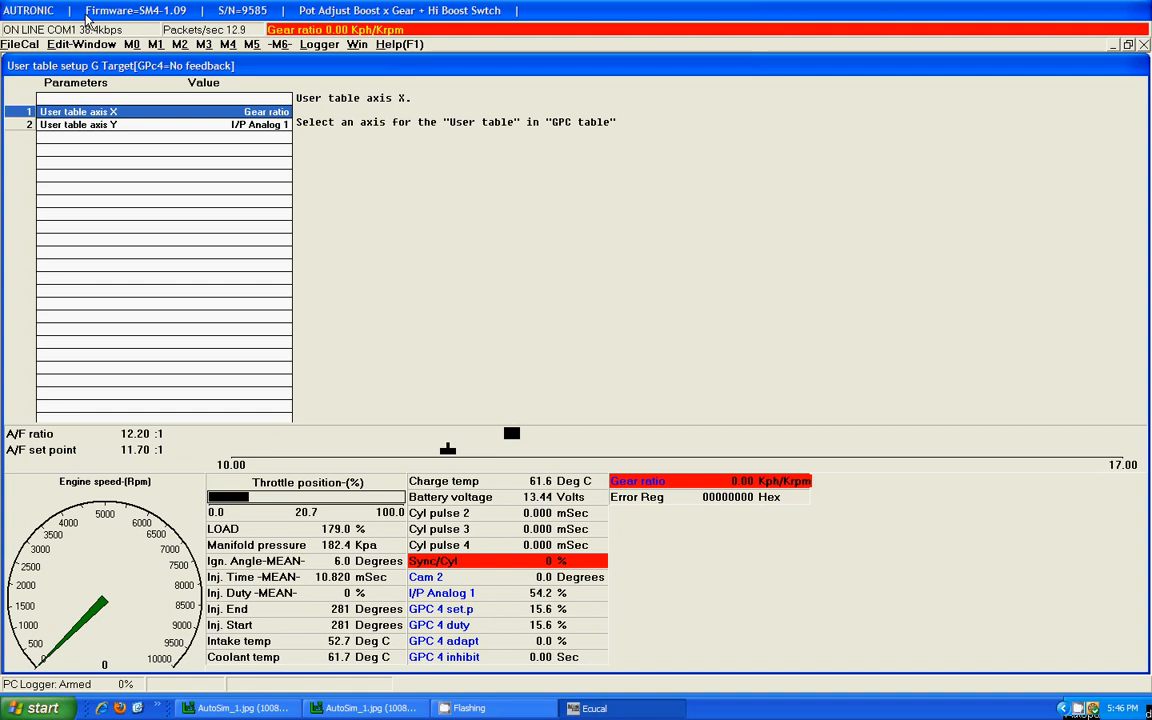
pyautogui.click(78, 124)
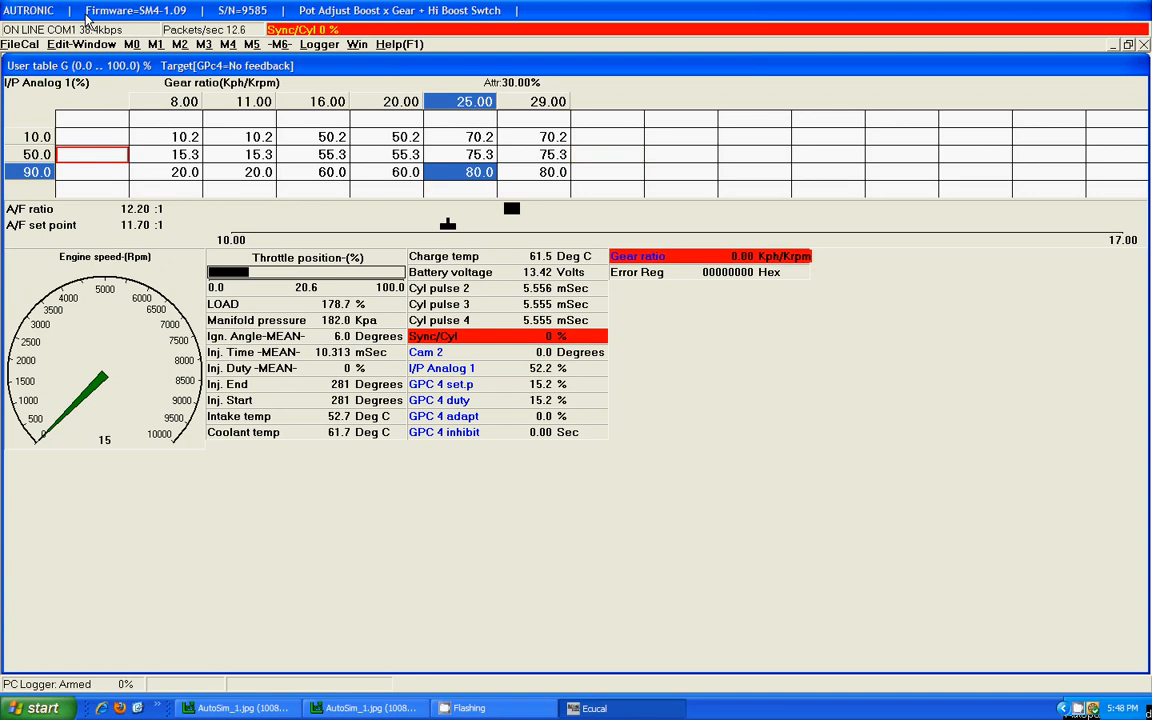
# Open GPC 1 setup, then GPC 1 inhibit: MAP 100–260 kPa, throttle 15–150%.
pyautogui.click(280, 44)
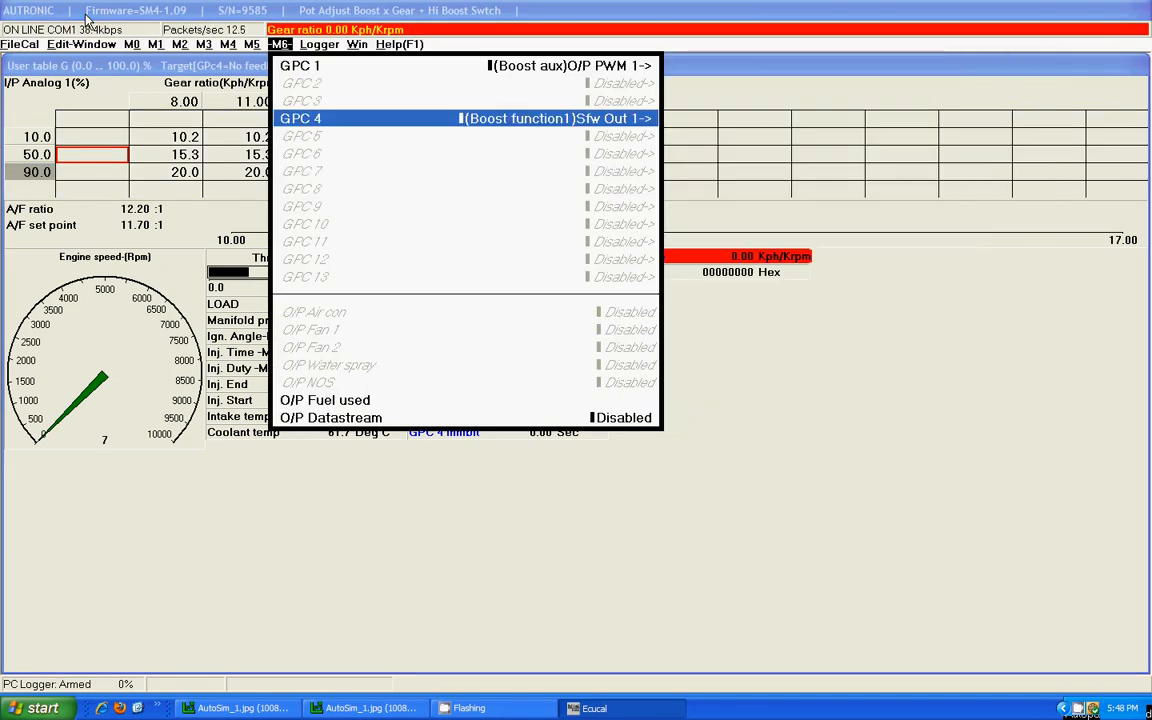
pyautogui.click(300, 66)
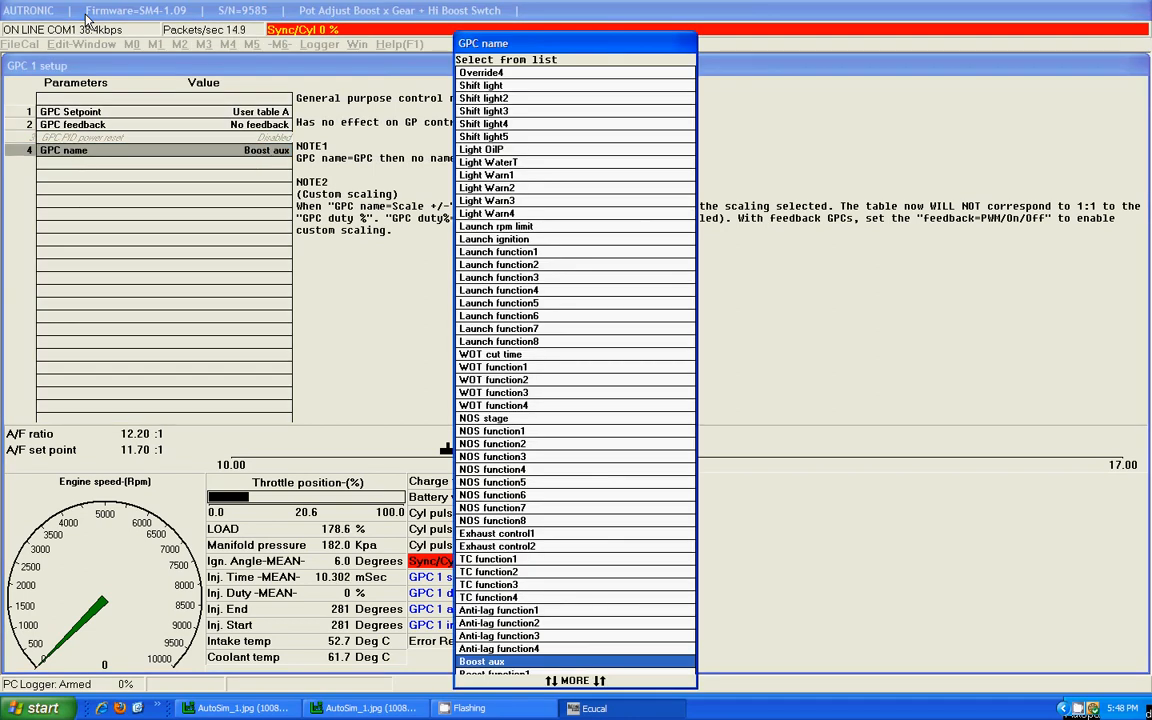
pyautogui.click(481, 661)
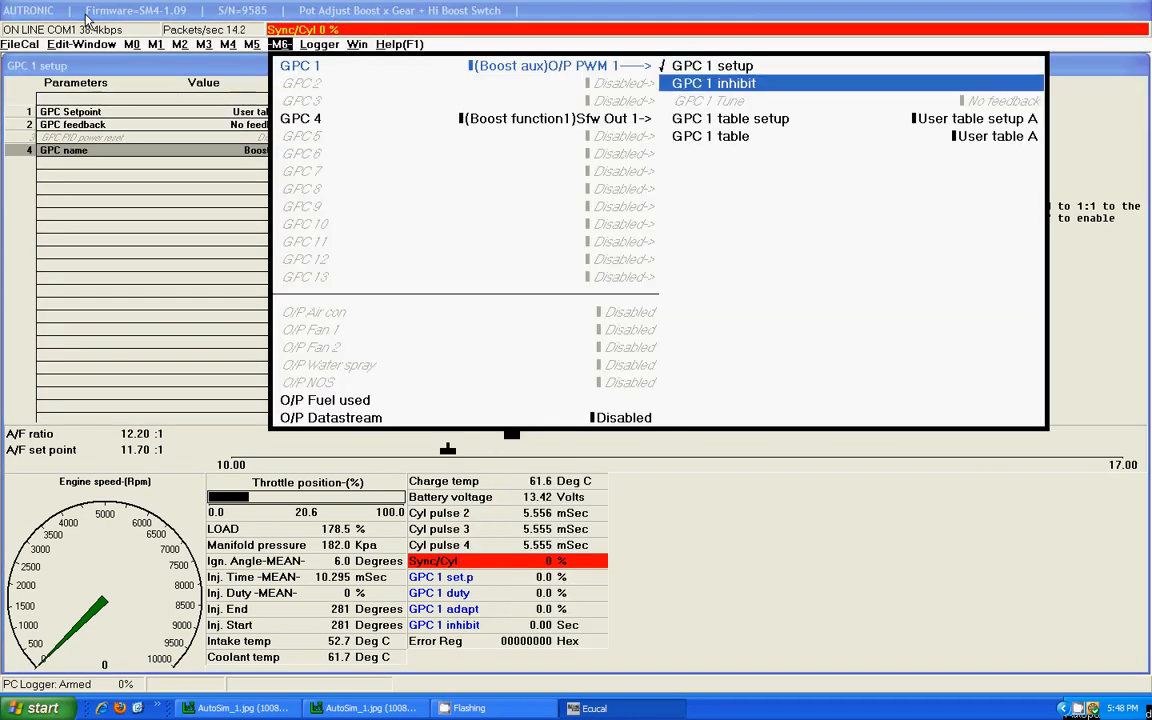
pyautogui.click(713, 83)
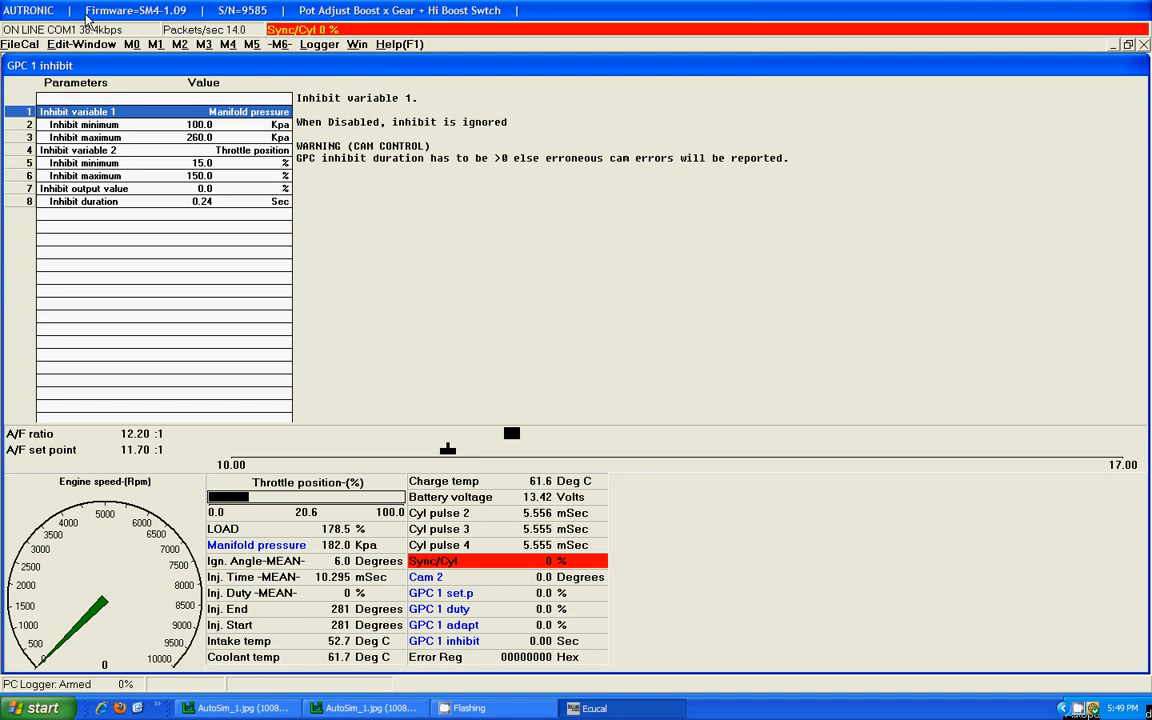
pyautogui.click(85, 137)
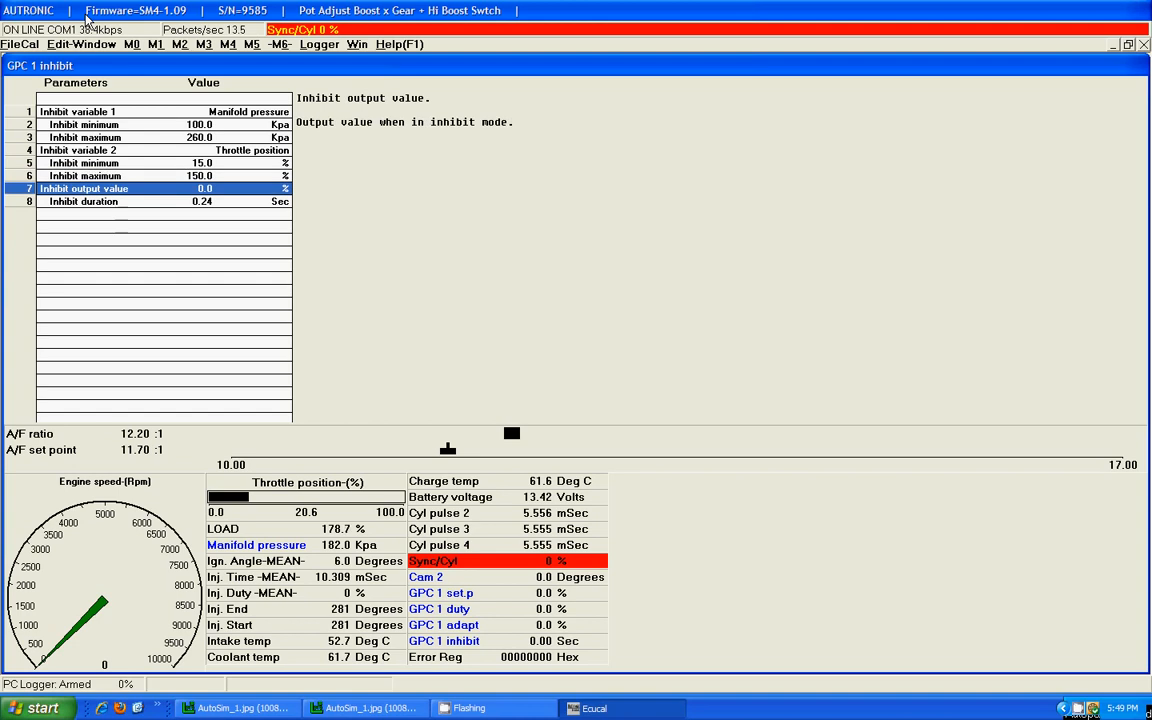
pyautogui.click(84, 163)
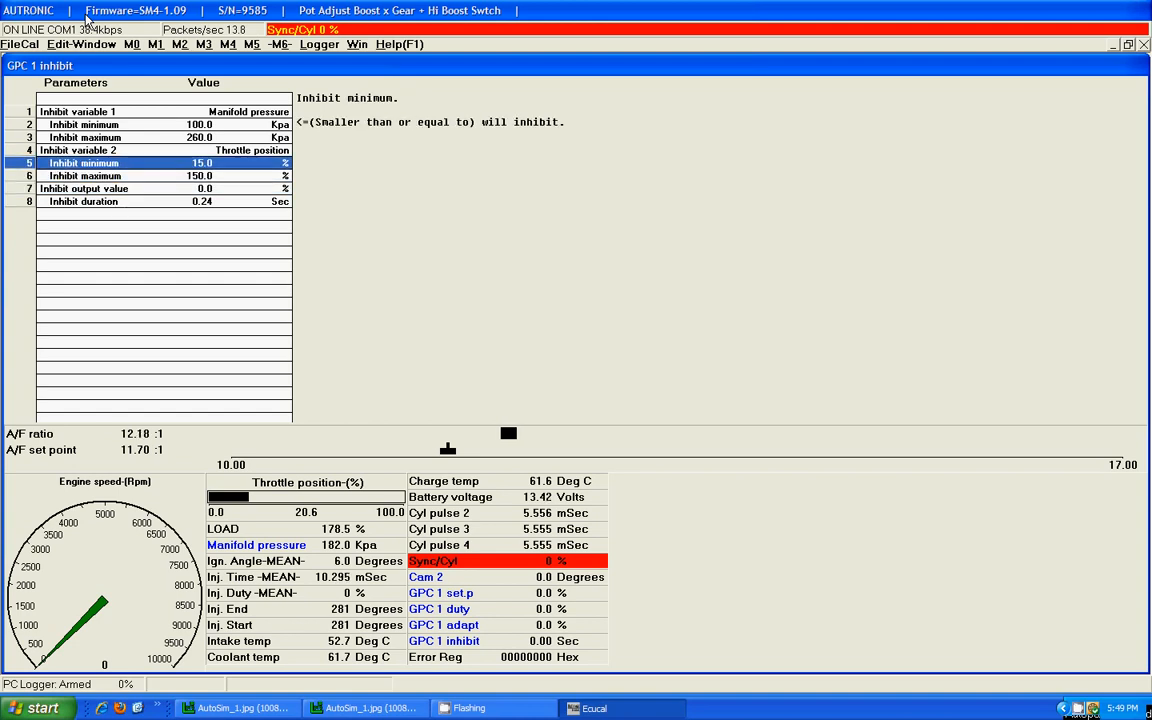
pyautogui.click(84, 124)
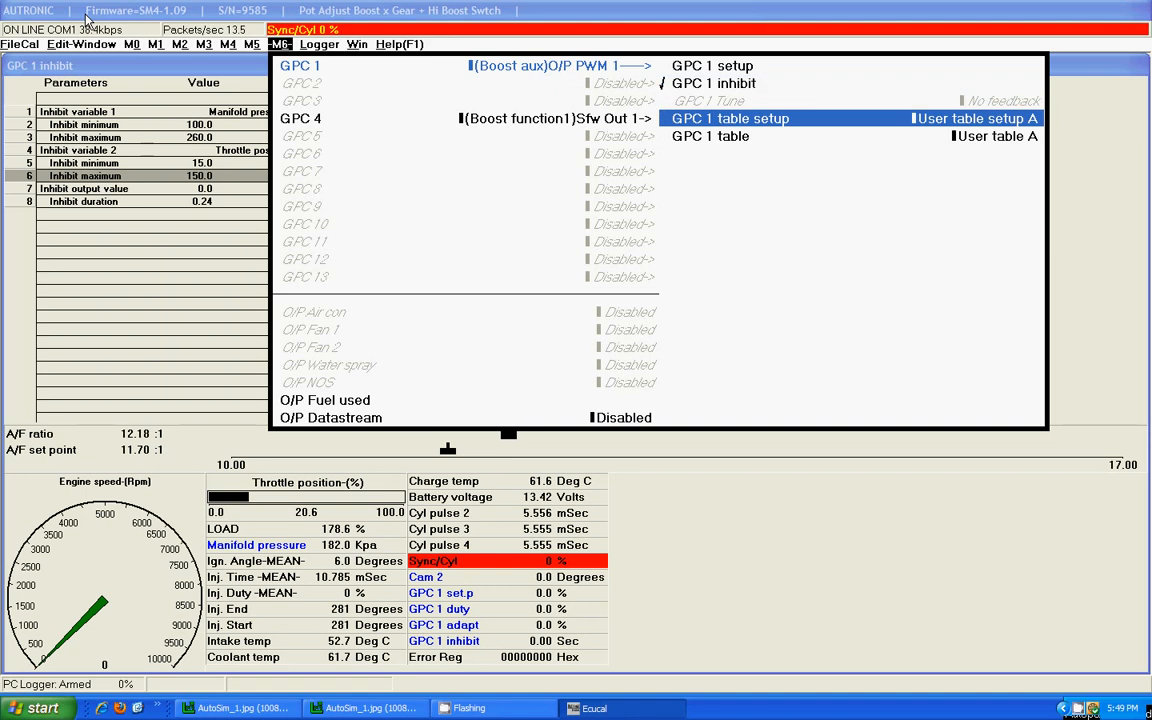
# Open GPC 1's User table setup A, listing the X and Y axis rows.
pyautogui.click(730, 118)
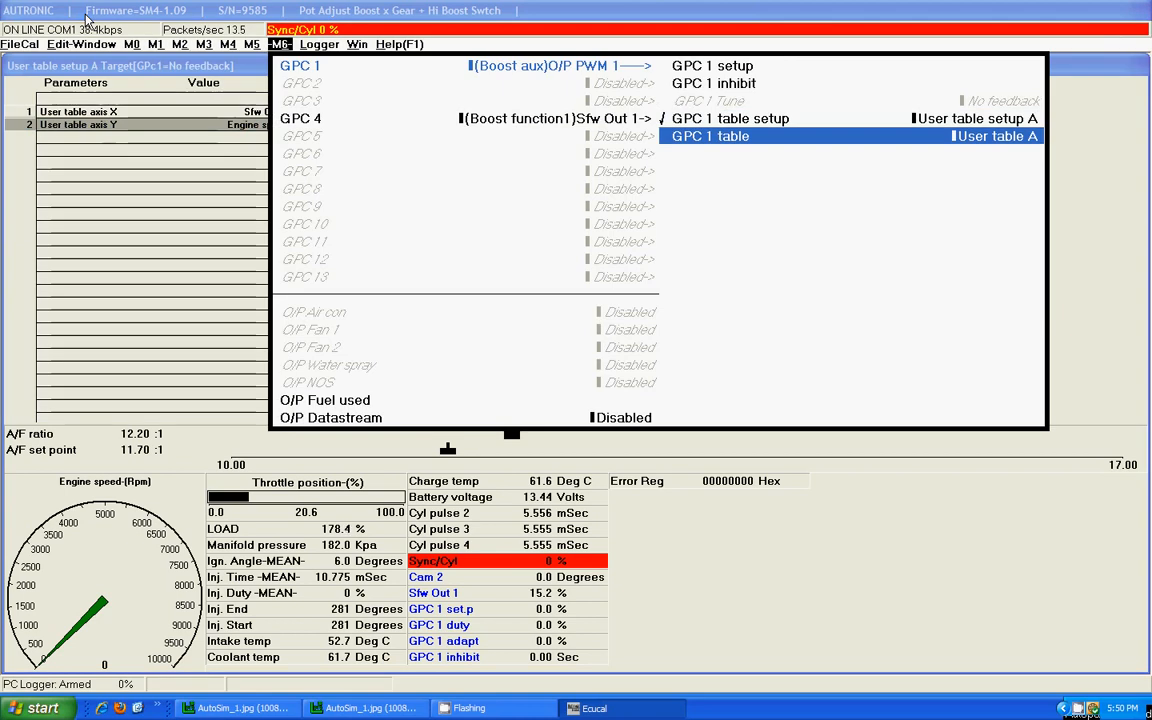
# Open GPC 1's User table A grid of engine speed versus Sfw Out 1, and select a cell.
pyautogui.click(710, 135)
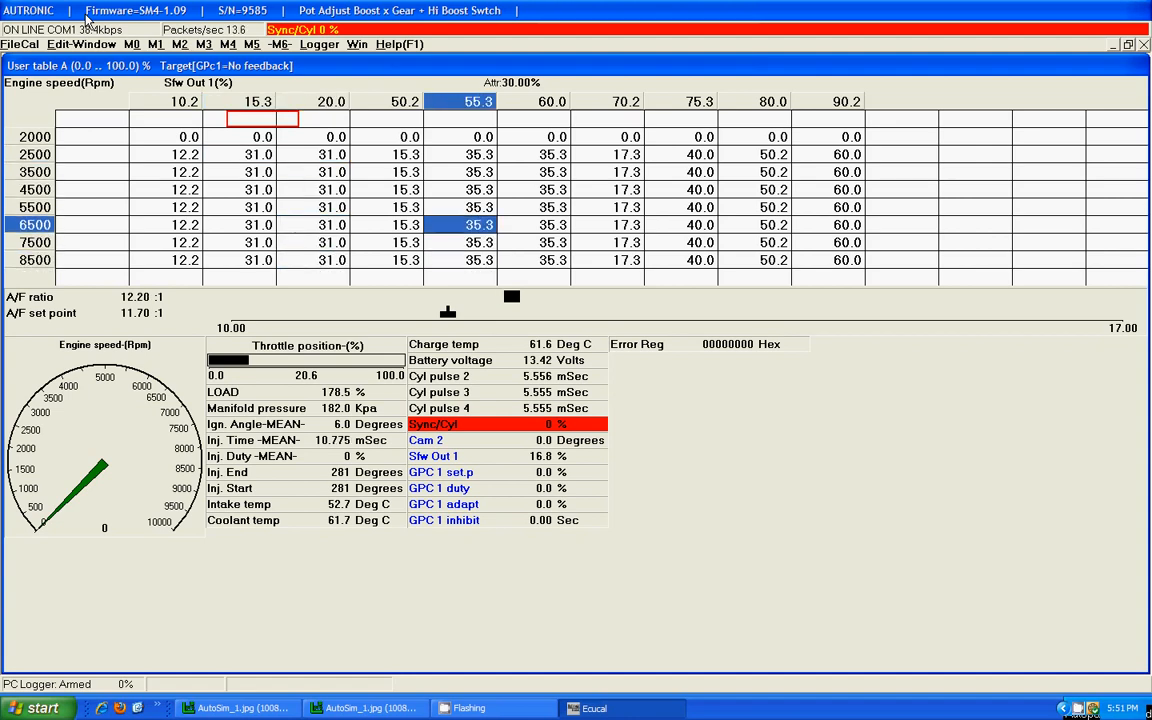
pyautogui.click(479, 154)
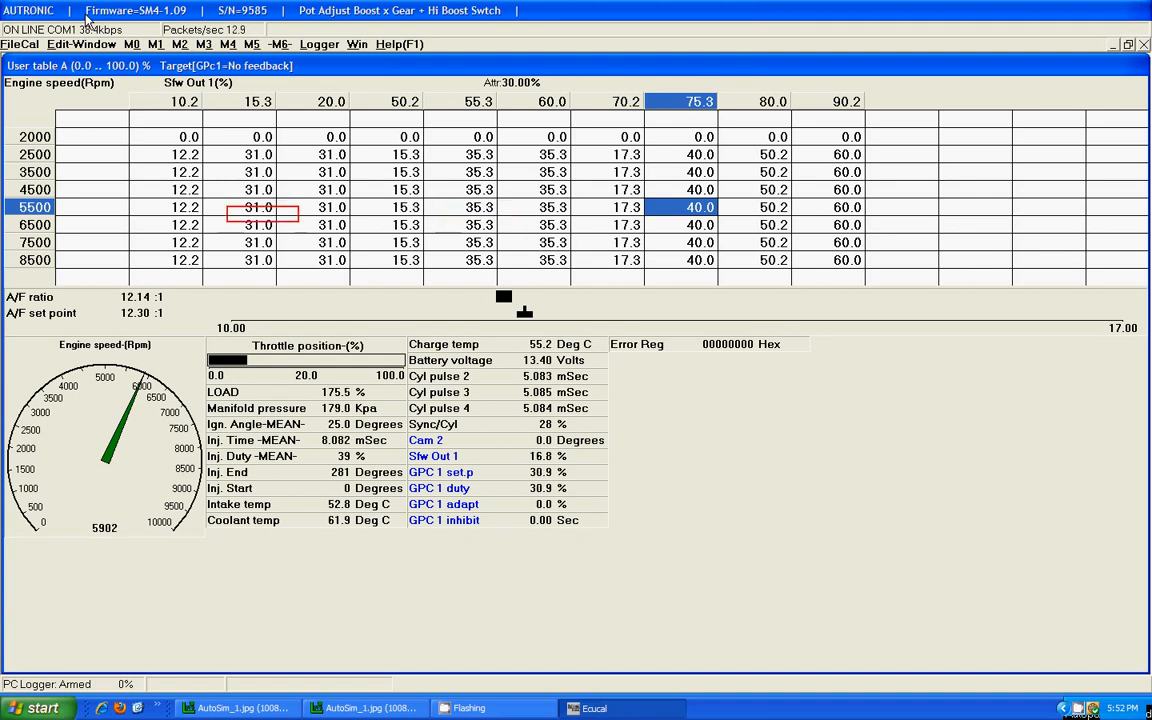
pyautogui.click(700, 207)
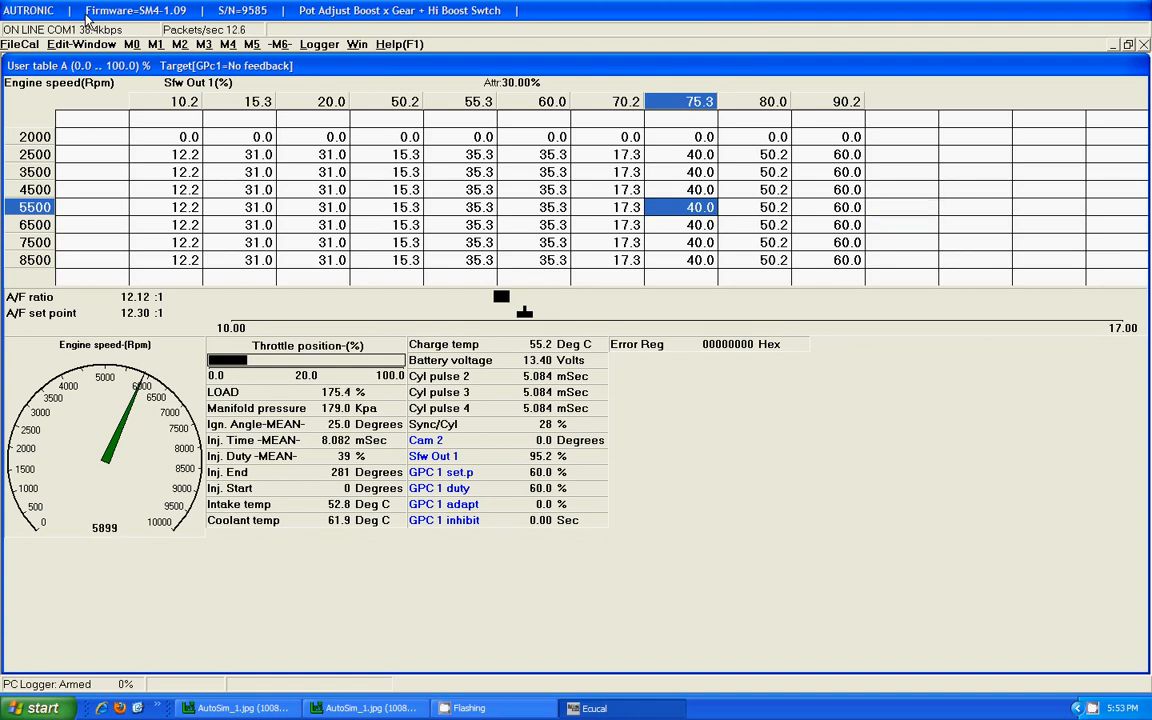
pyautogui.click(903, 213)
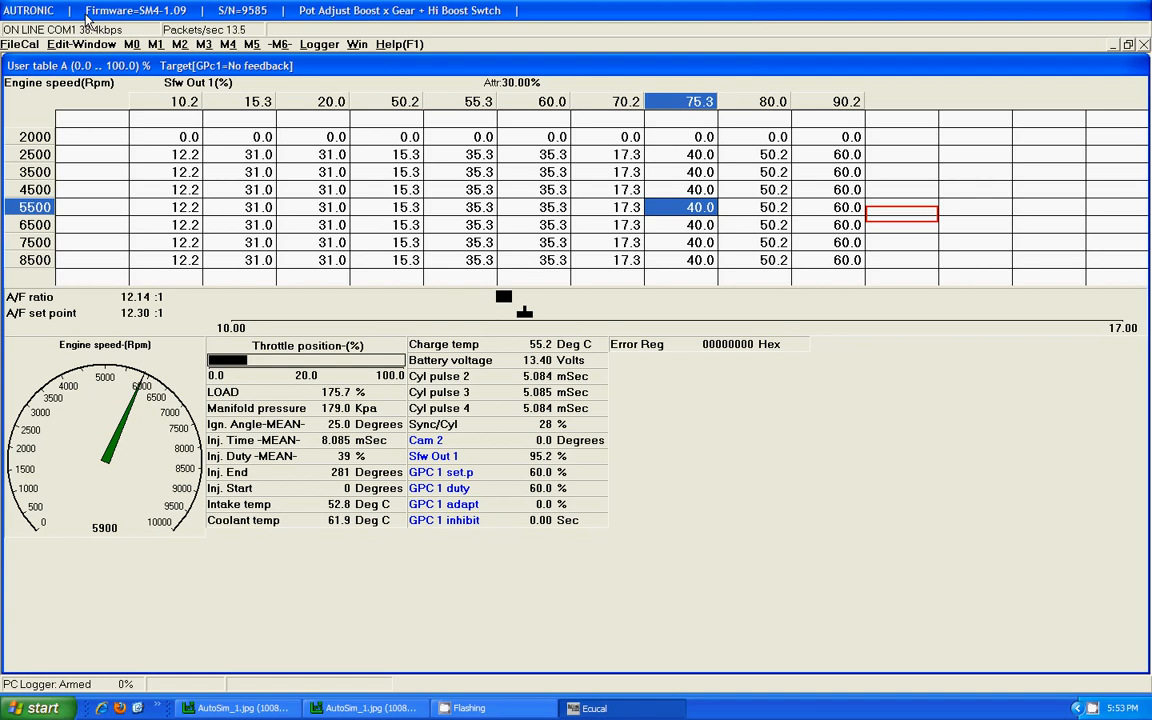